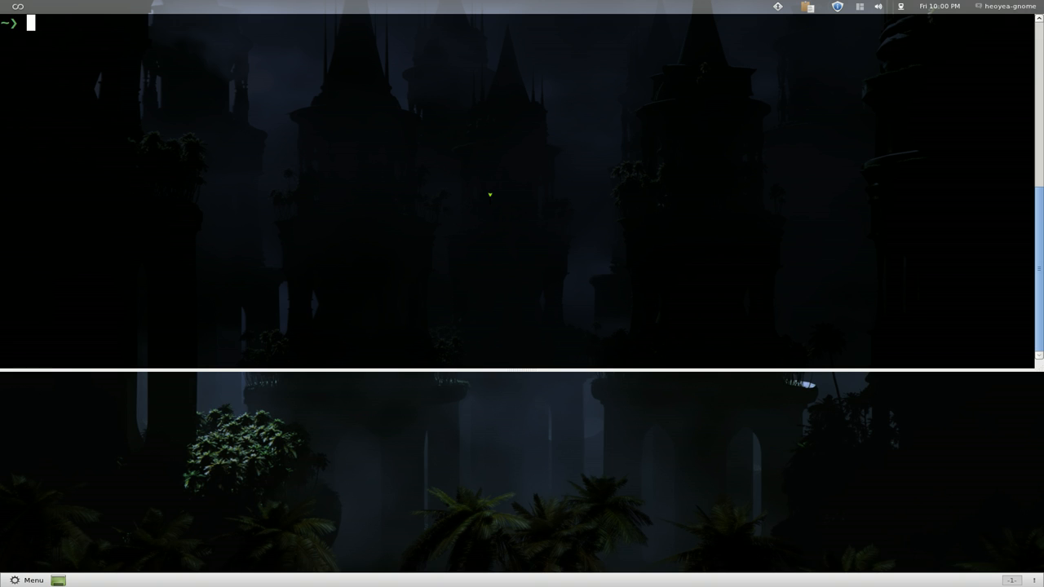
Define the alias bob='gedit', then highlight the word gedit in it.
text(alias)
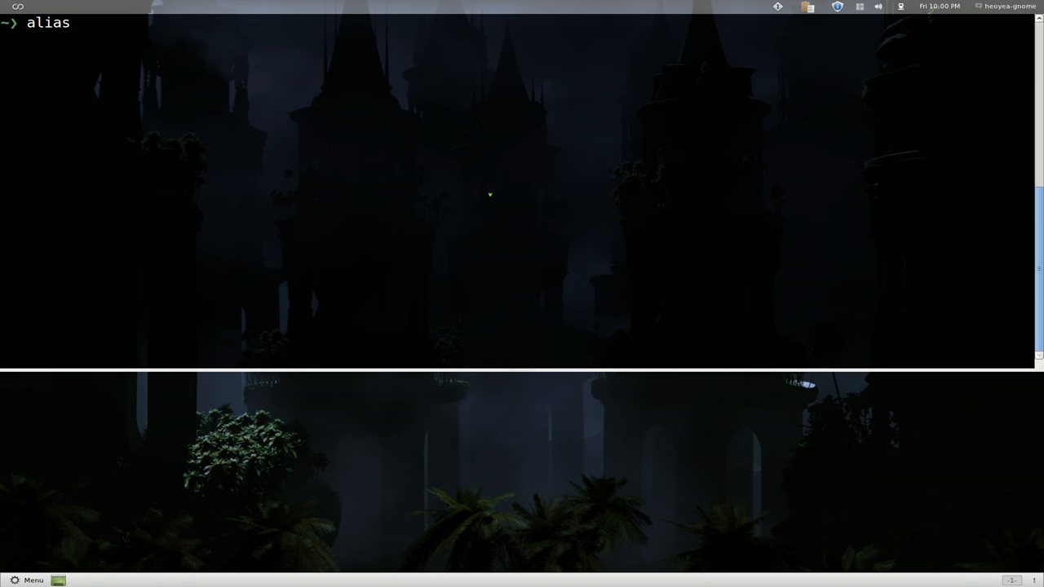
text(bob=)
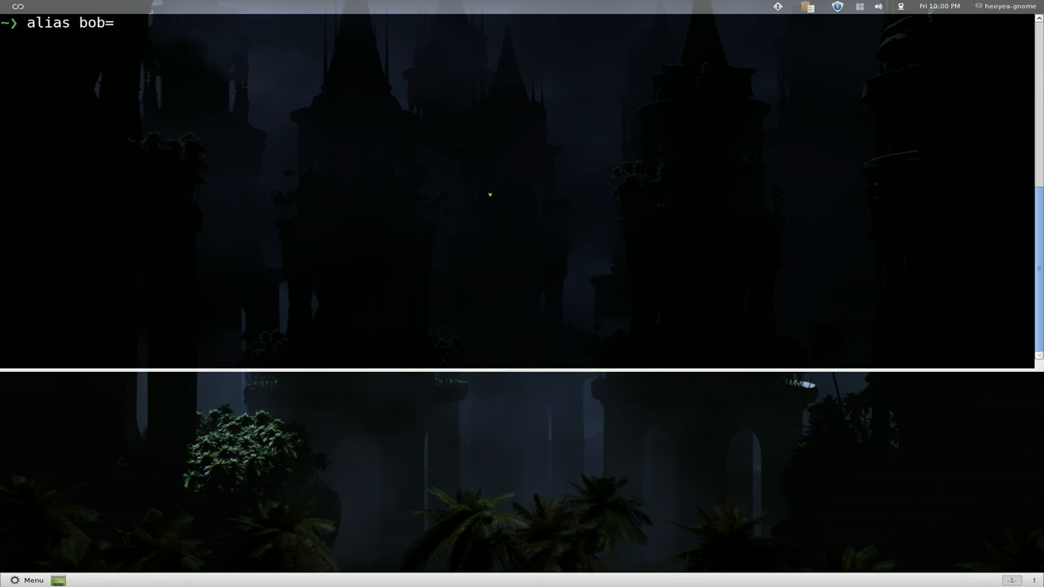
text(')
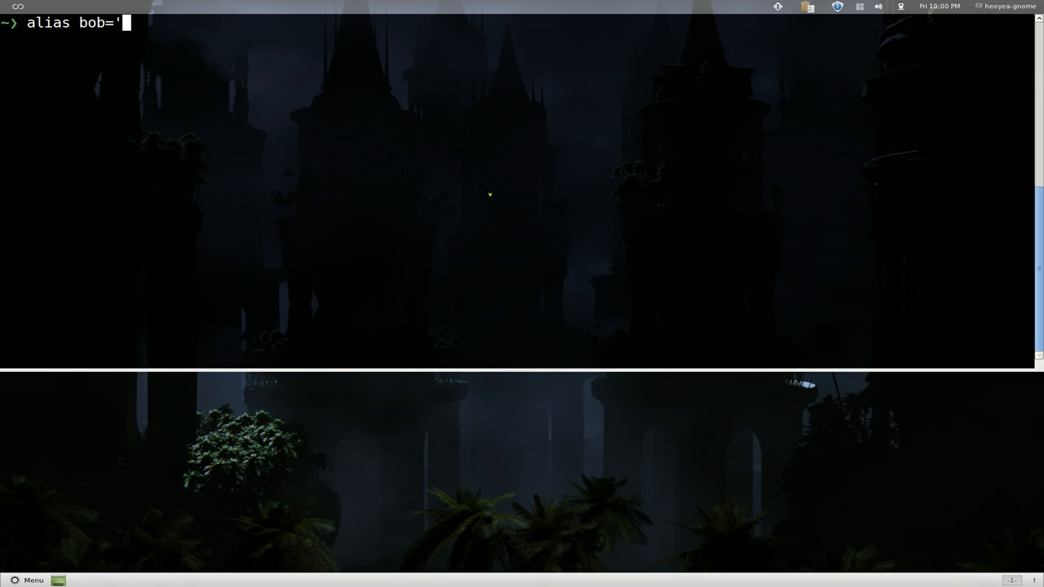
text(gedit)
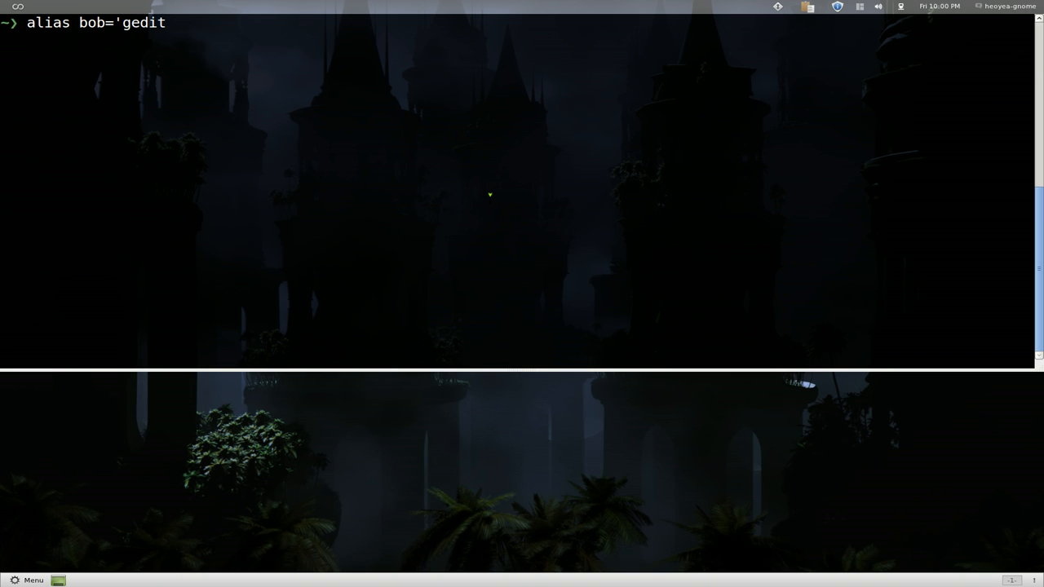
text(')
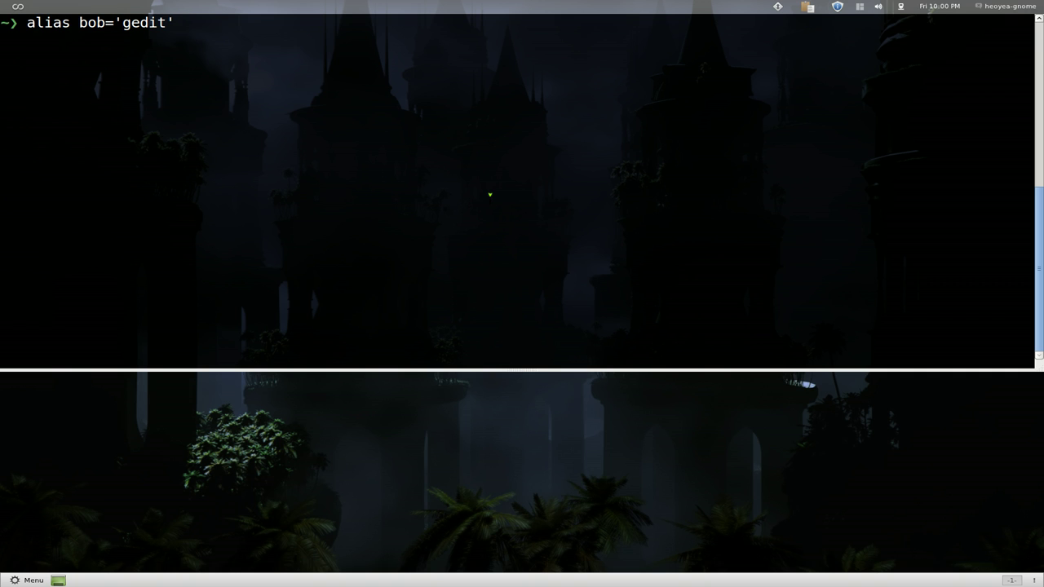
key(Return)
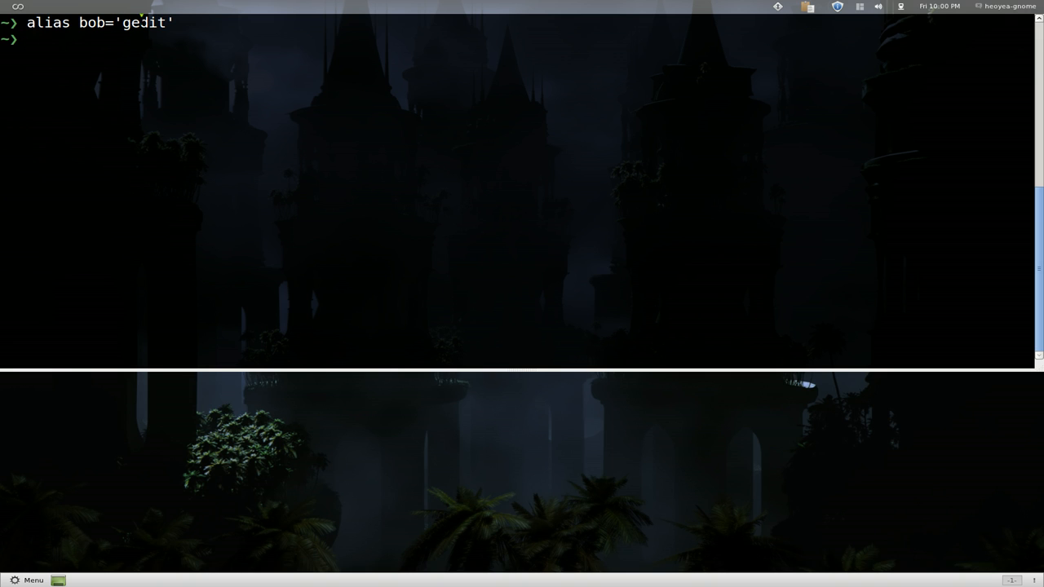
double_click(145, 22)
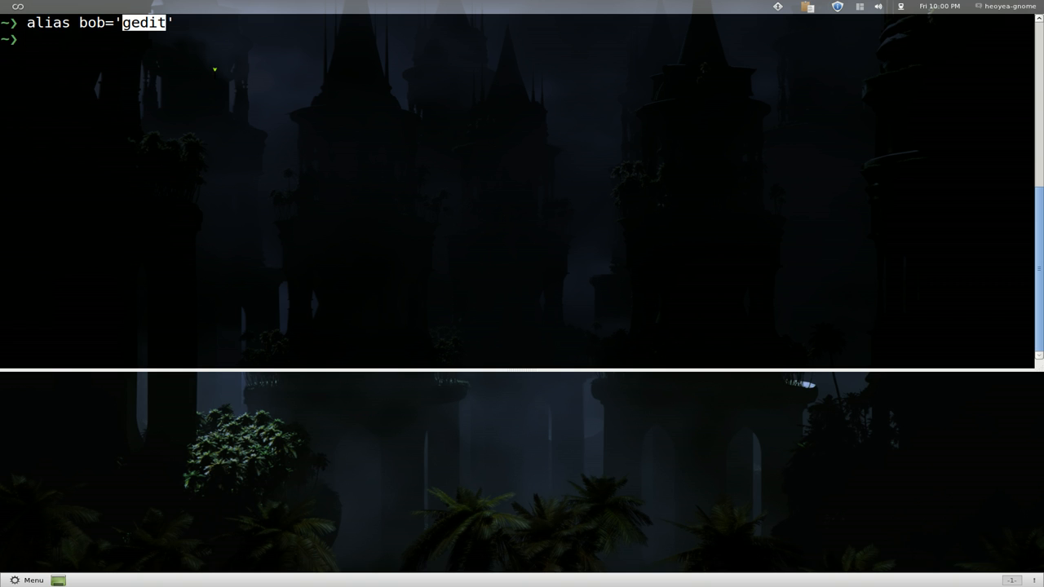
Run gedit by name, then run bob to open an empty Untitled Document 1.
text(gedit)
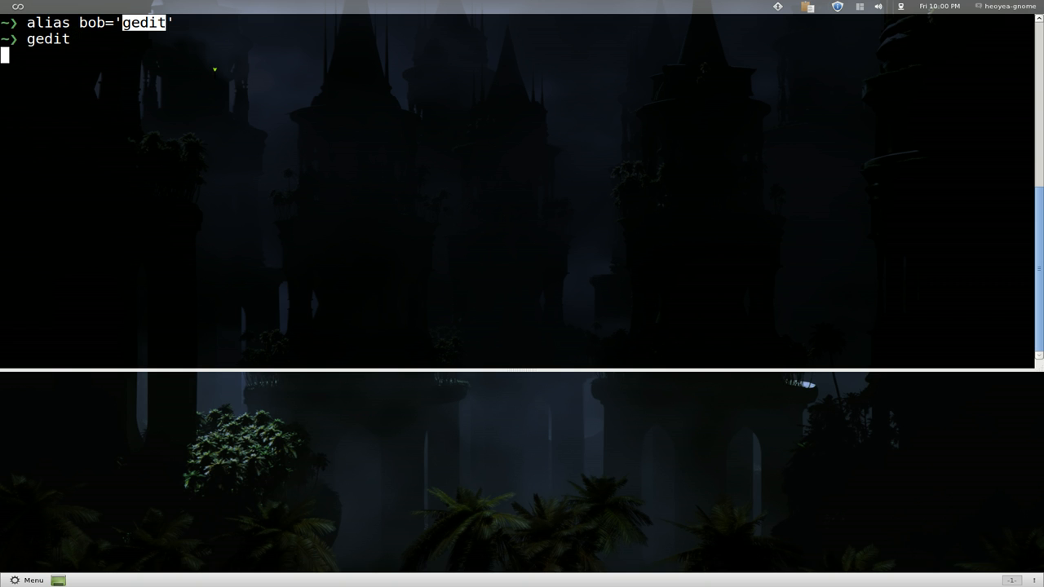
key(Return)
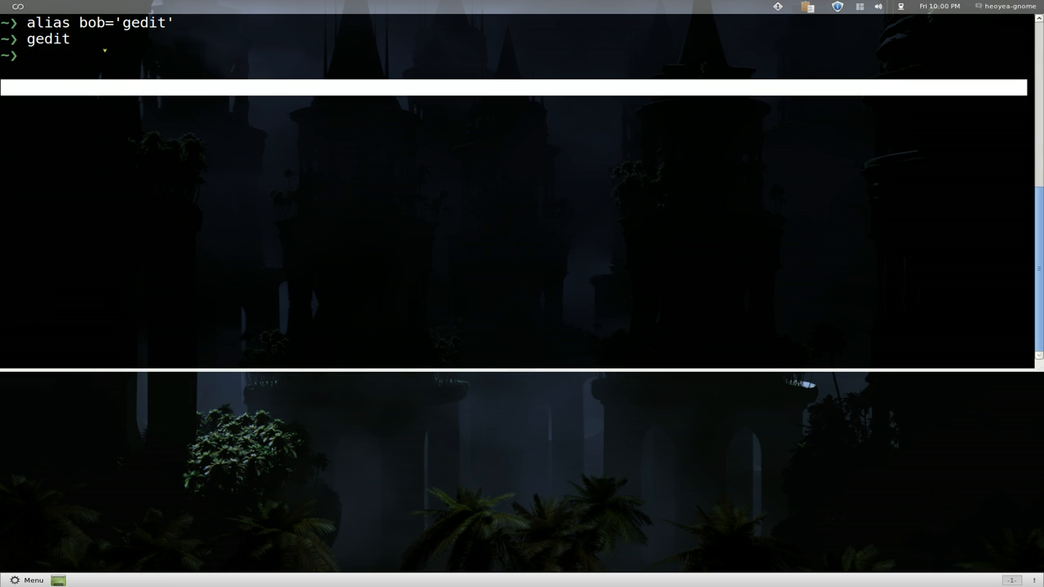
text(bob)
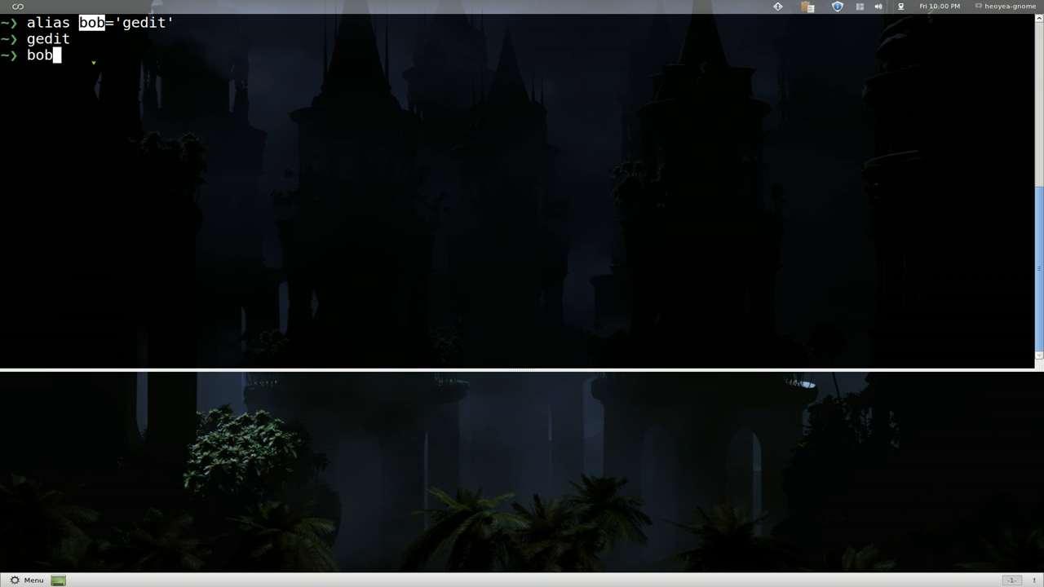
key(Return)
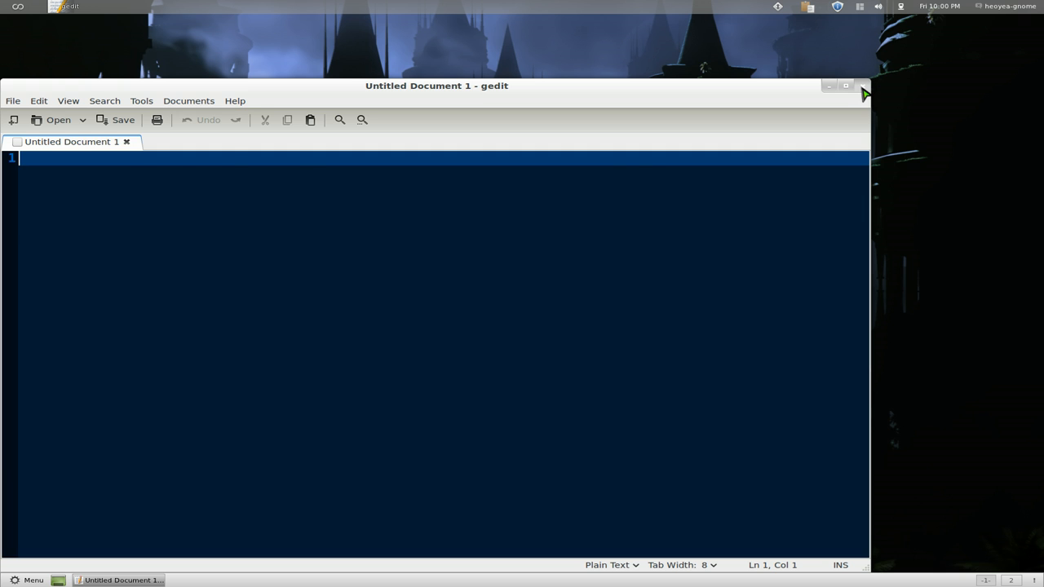
click(862, 86)
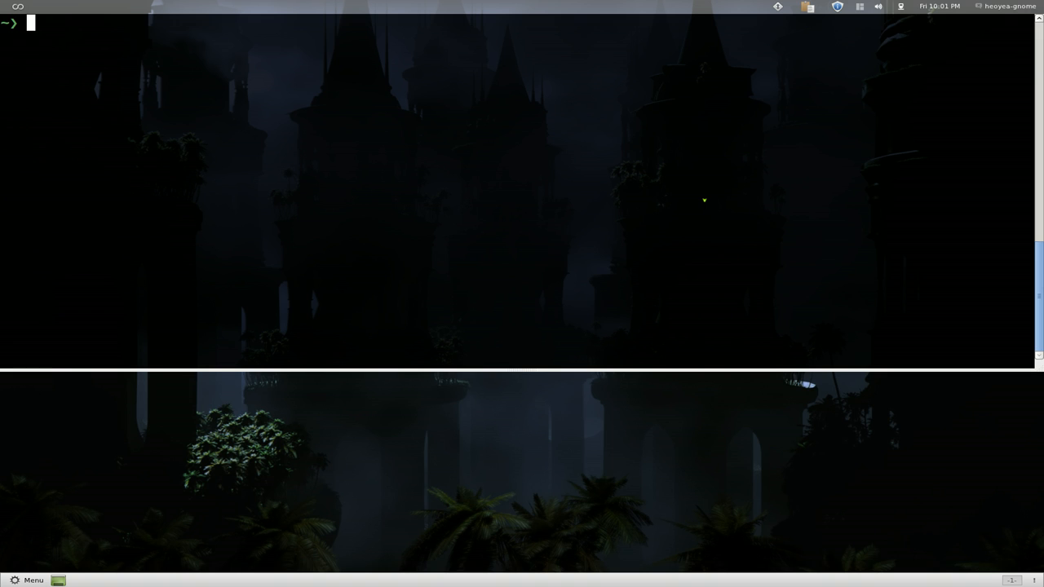
List the home directory with ls, showing app.log and the .txt files.
text(ls)
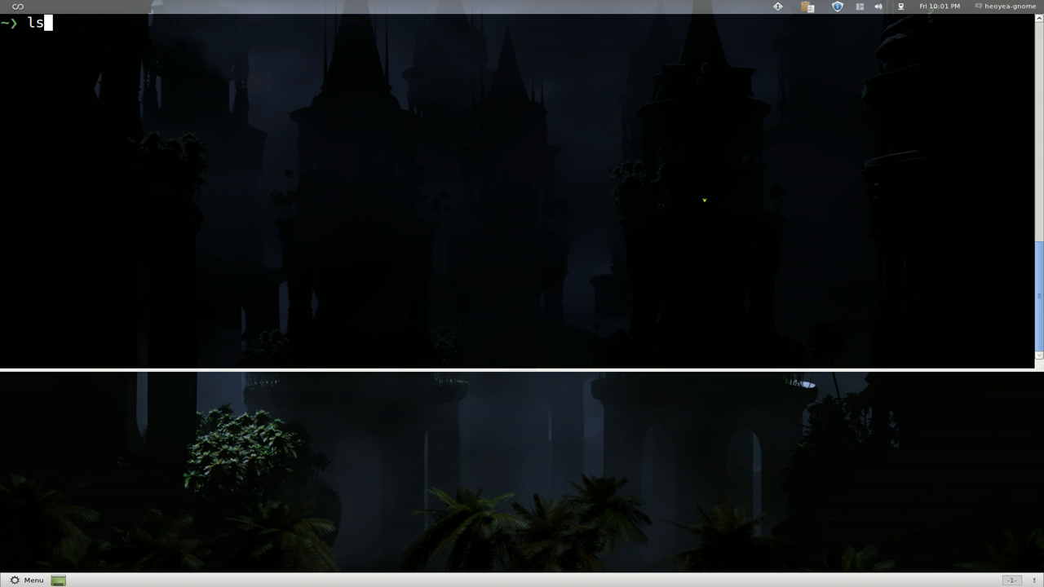
key(Return)
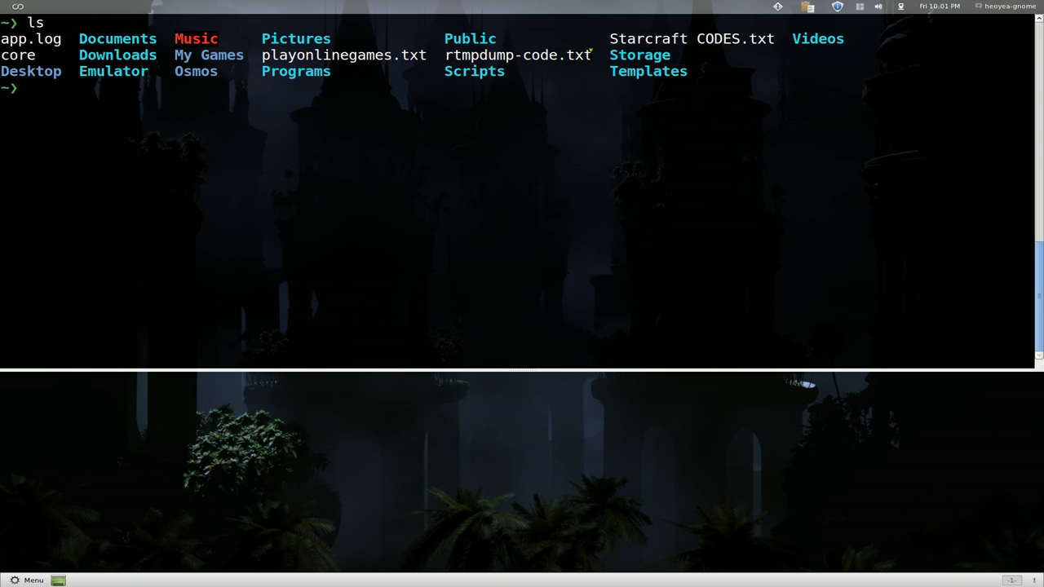
double_click(579, 54)
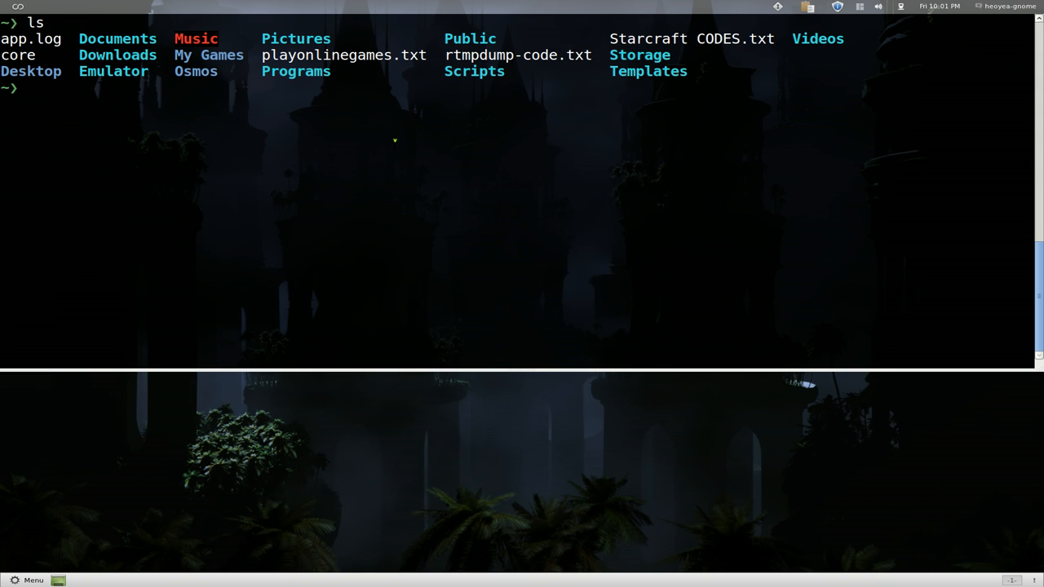
mouse_move(452, 171)
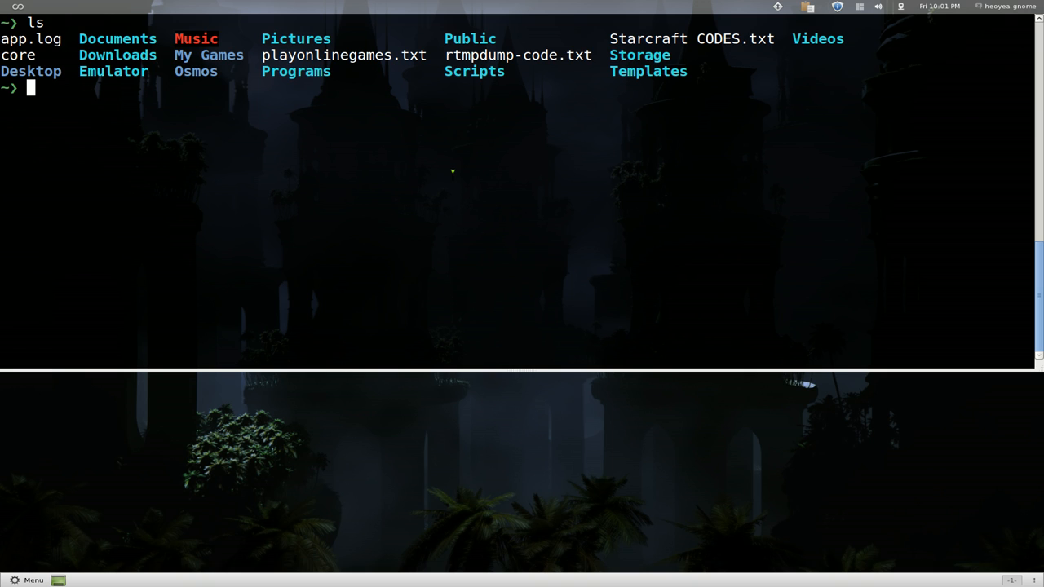
Enter the suffix alias alias -s txt=nano.
text(a)
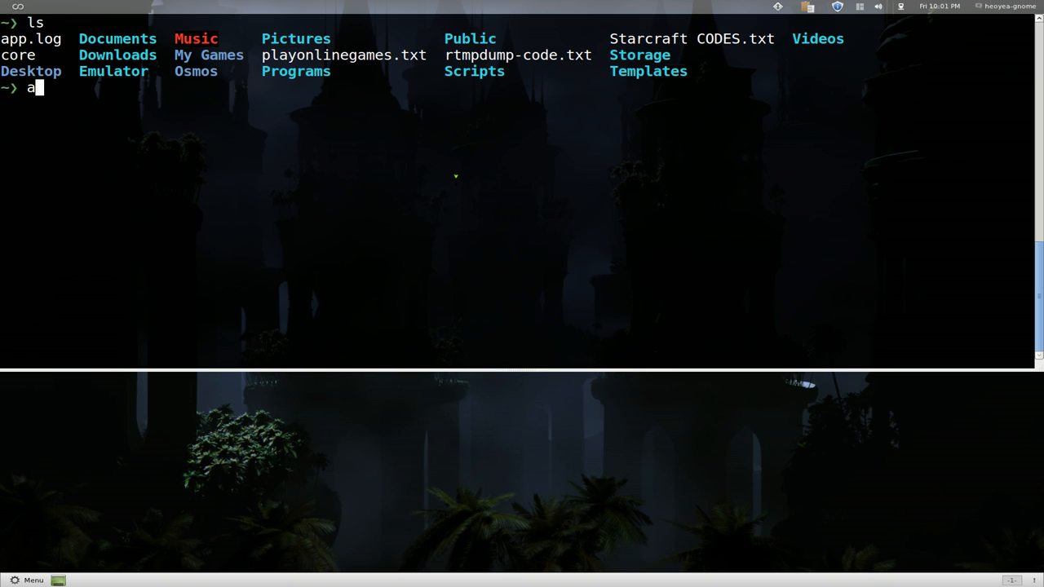
text(lias -)
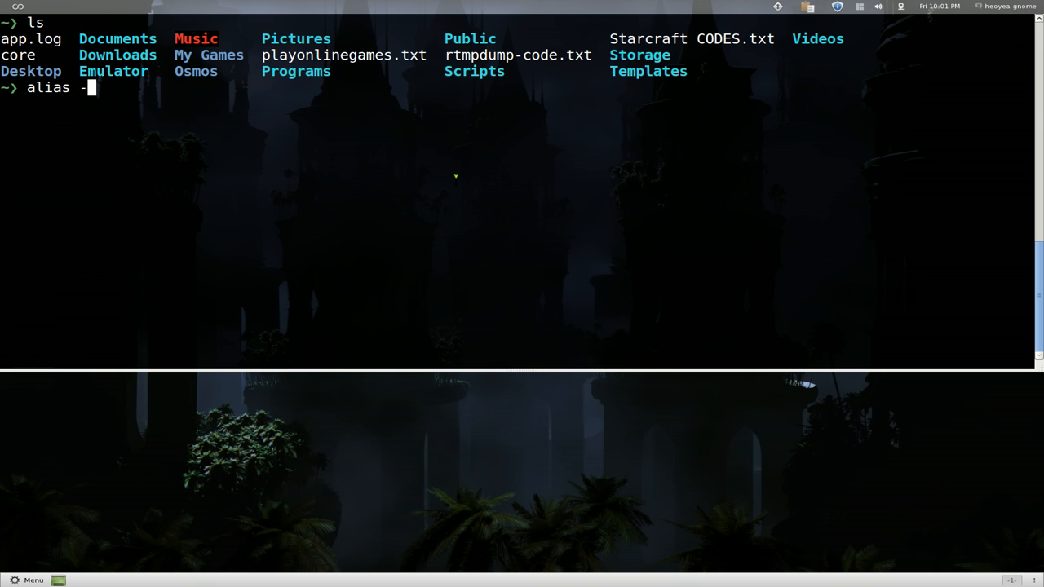
text(s)
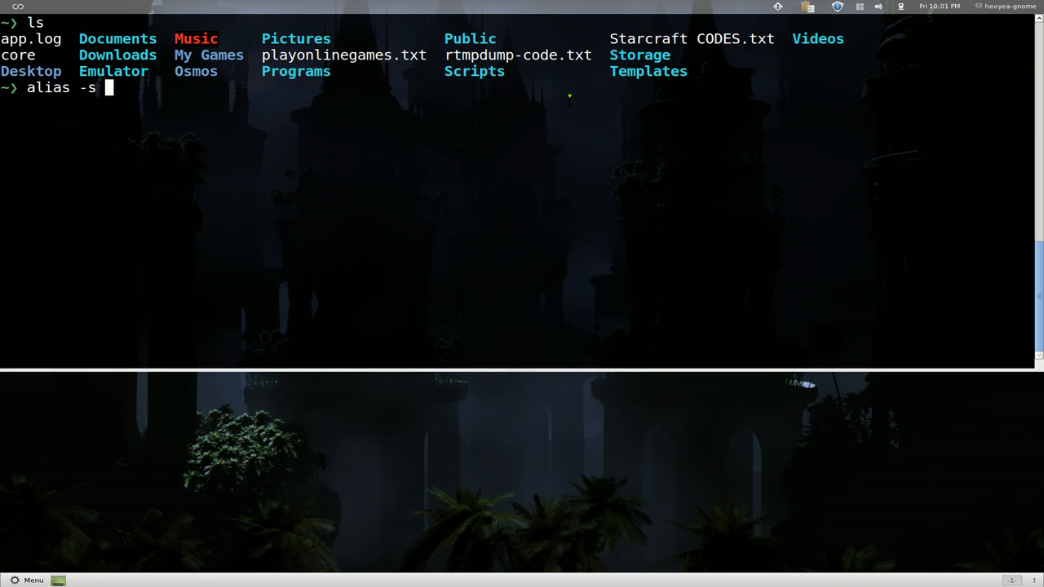
text(txt)
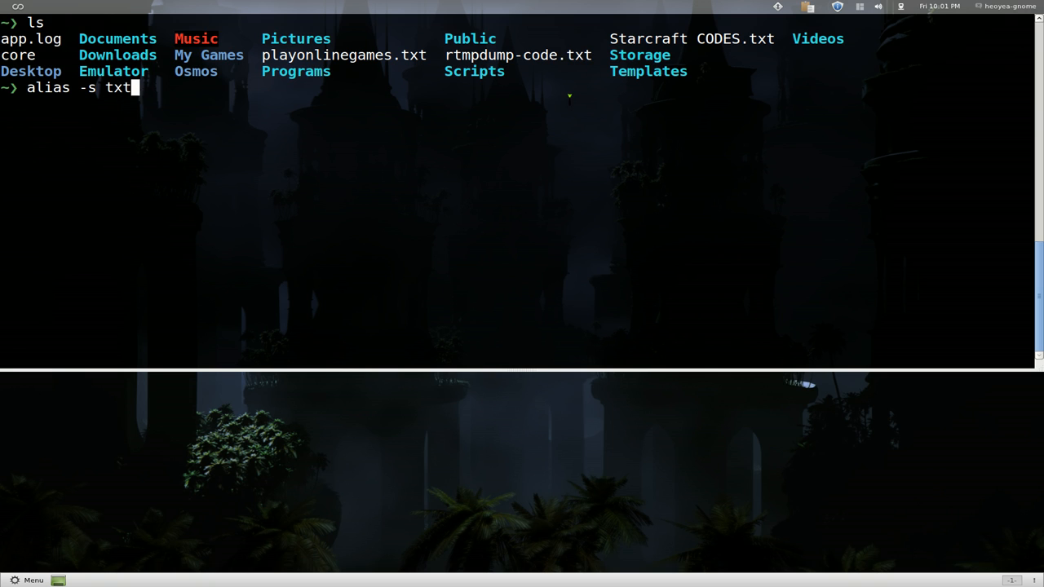
text(=)
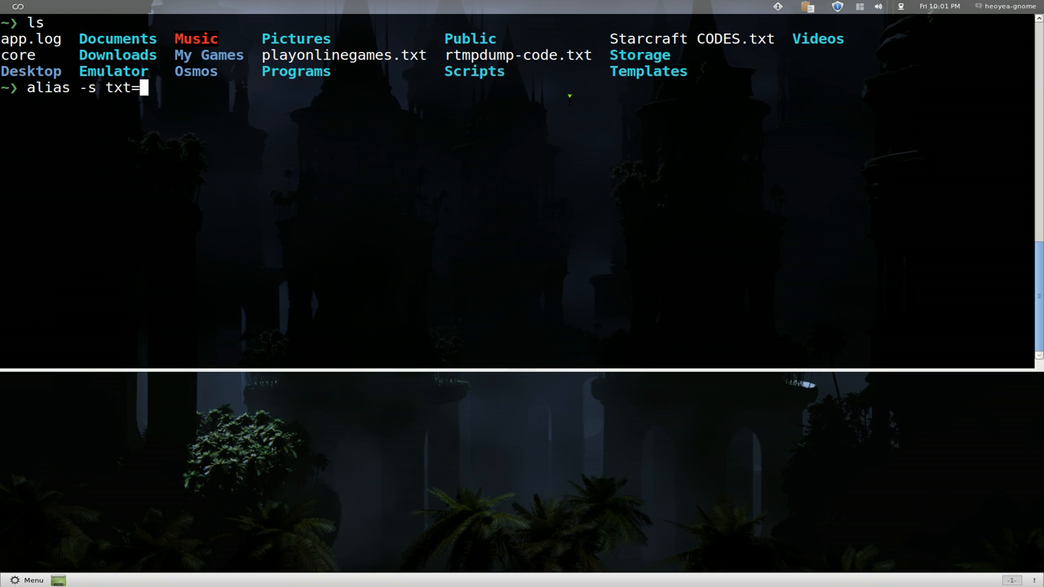
text(nano)
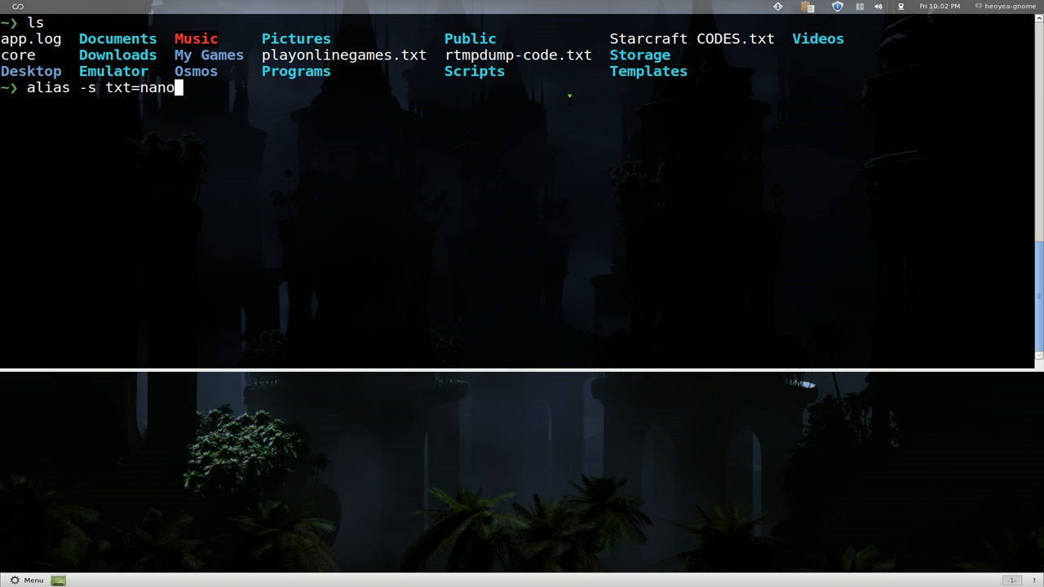
key(Return)
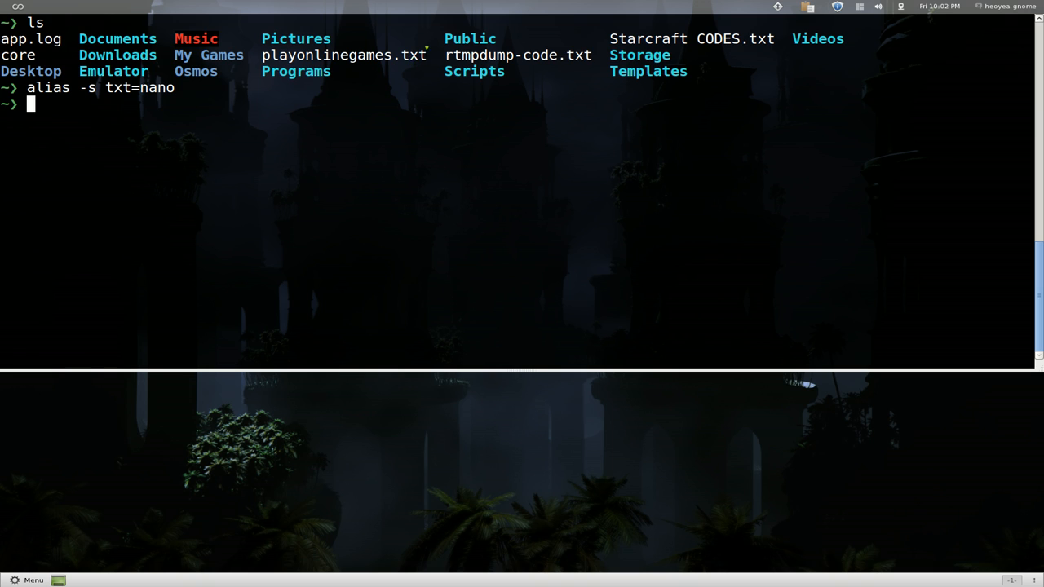
mouse_move(543, 132)
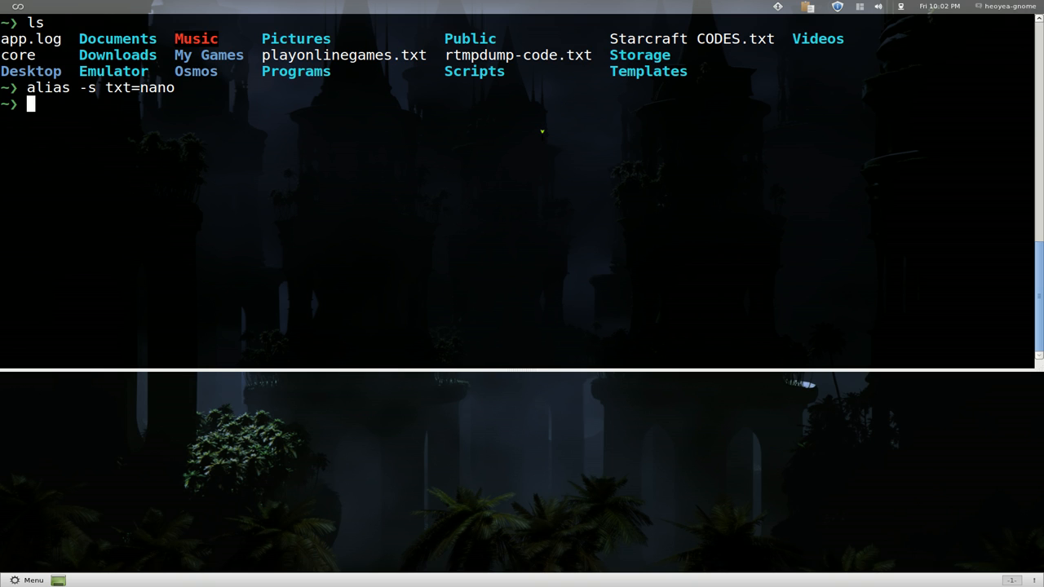
Run rtmpdump-code.txt by name to open it in nano, then exit nano.
text(rtmp)
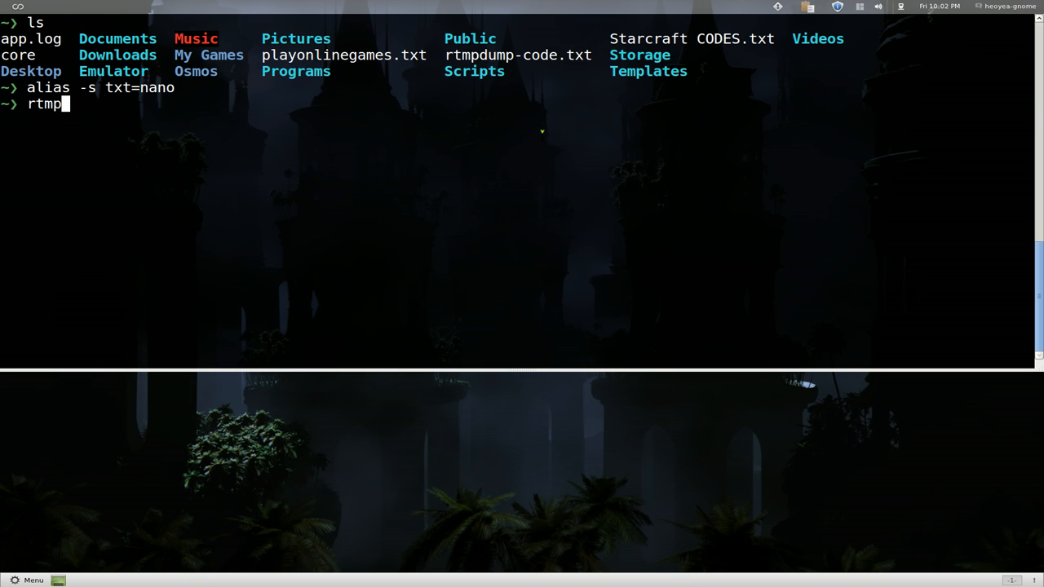
key(Tab)
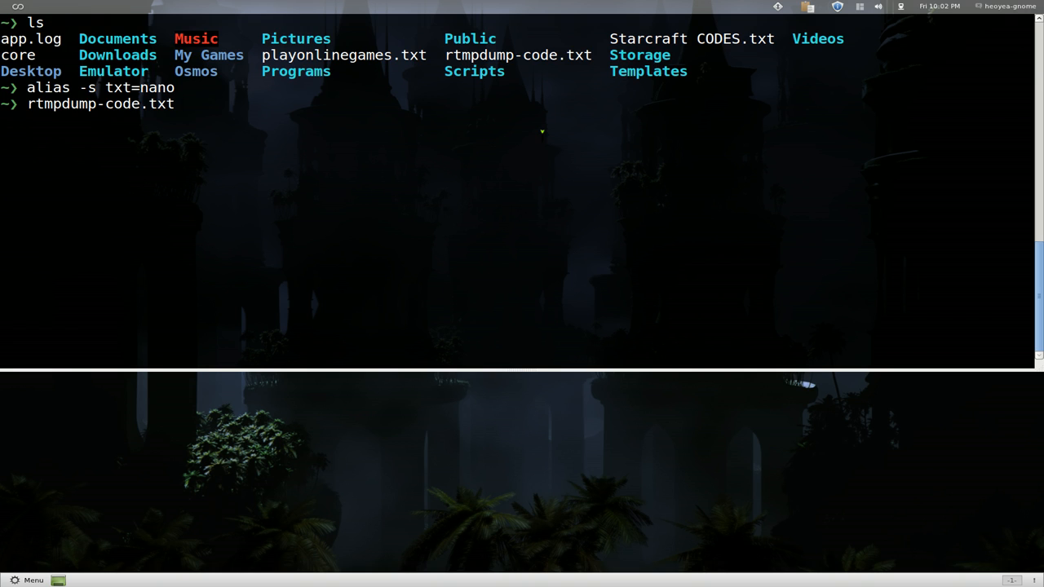
key(Return)
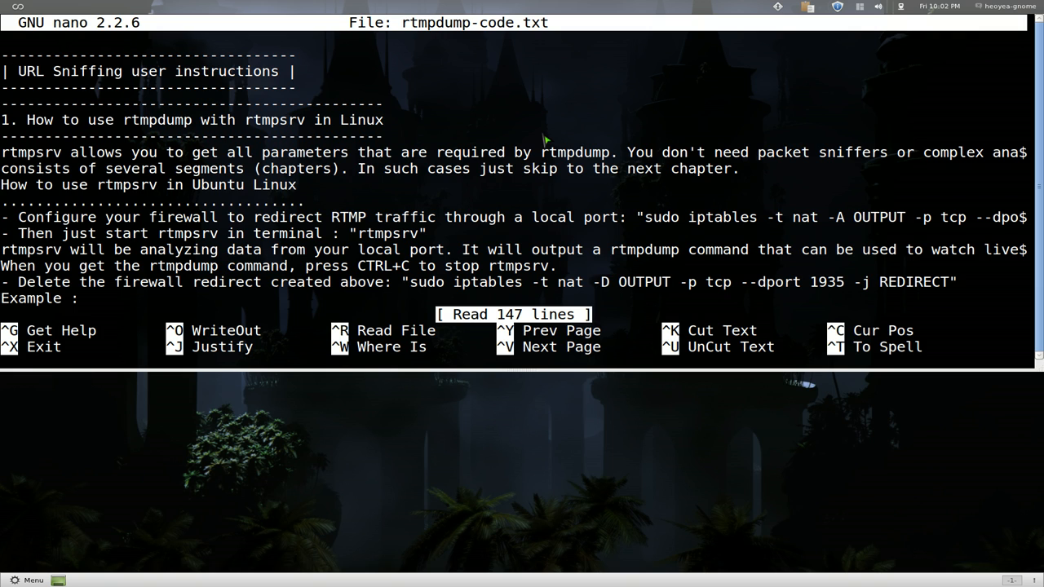
key(ctrl+x)
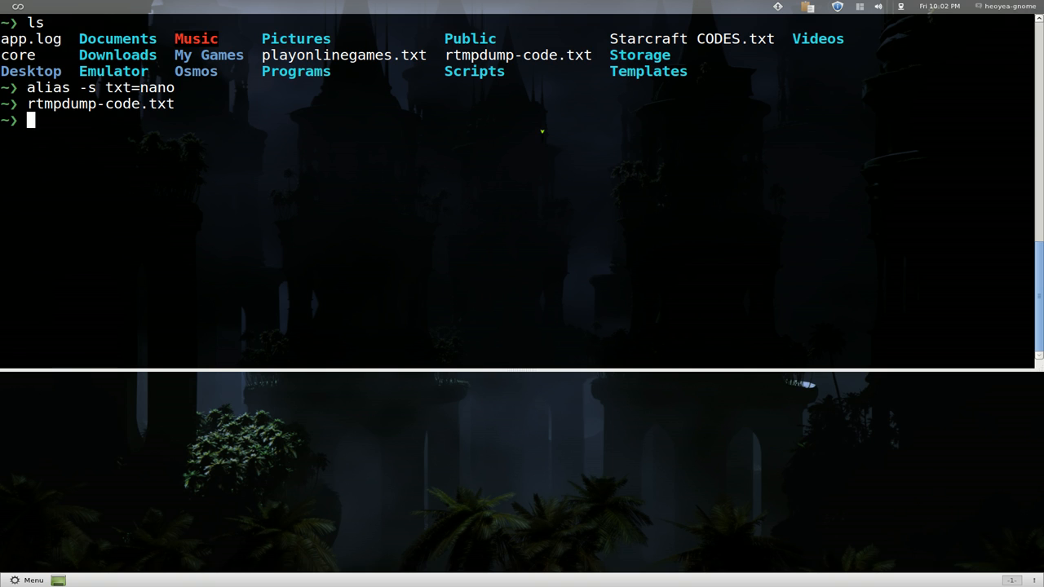
double_click(162, 104)
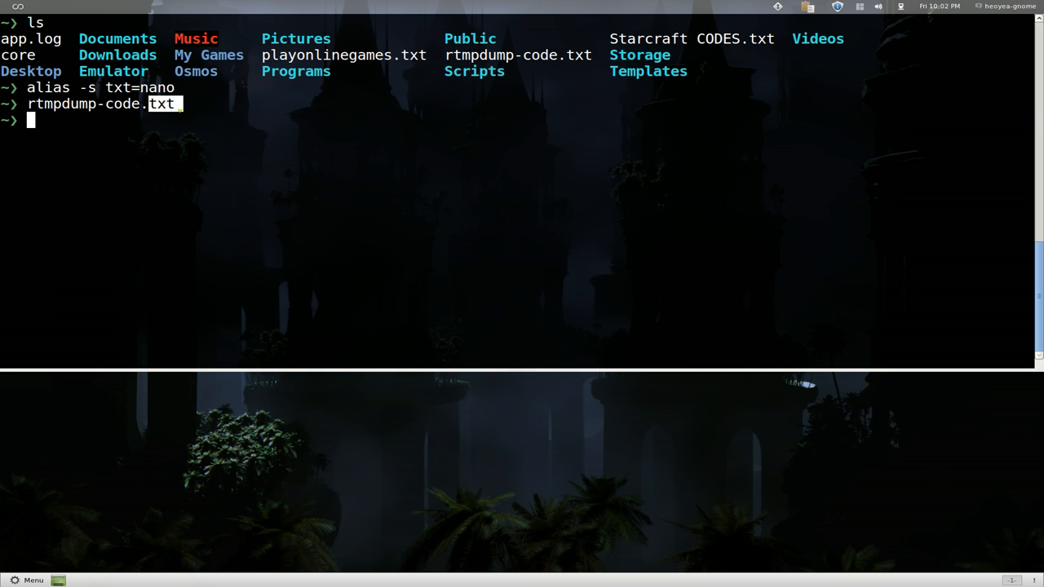
key(Return)
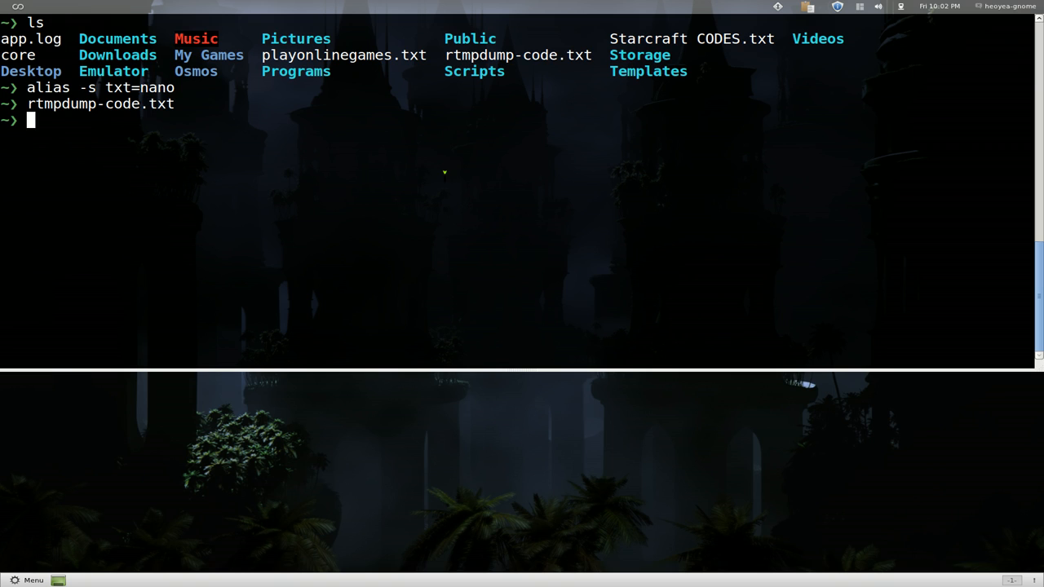
mouse_move(190, 145)
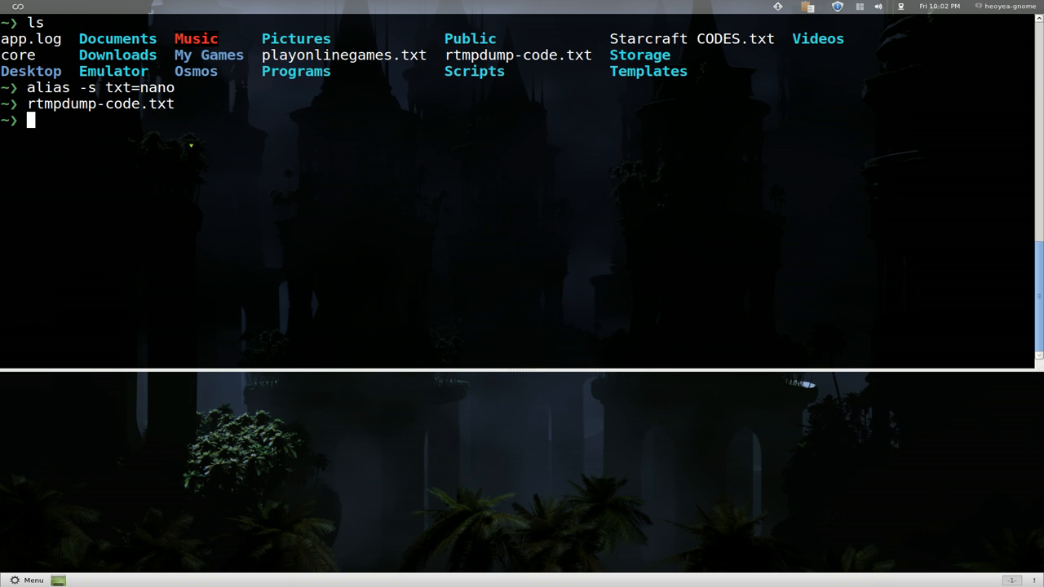
mouse_move(388, 170)
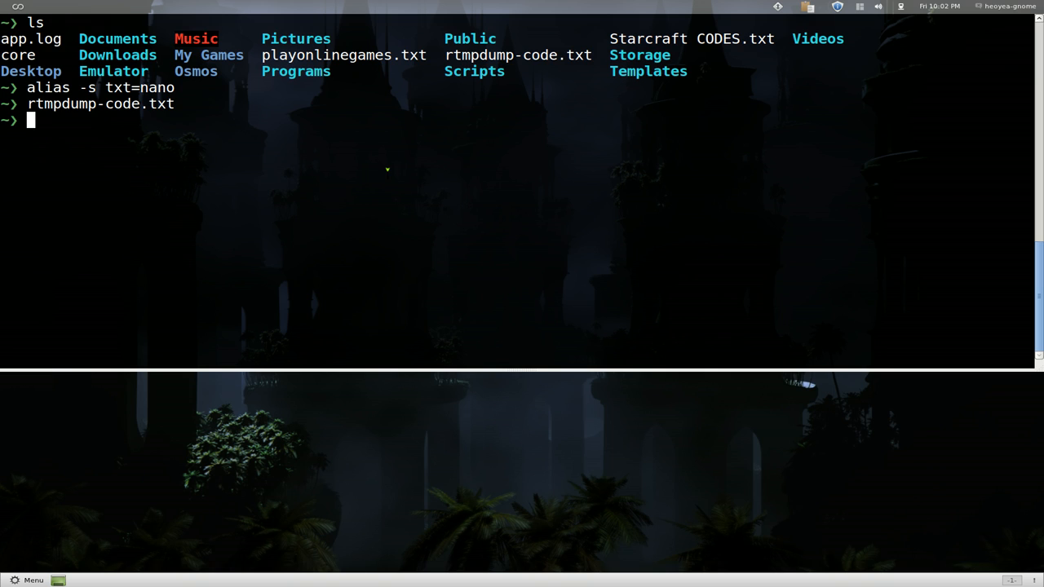
text(alias -s)
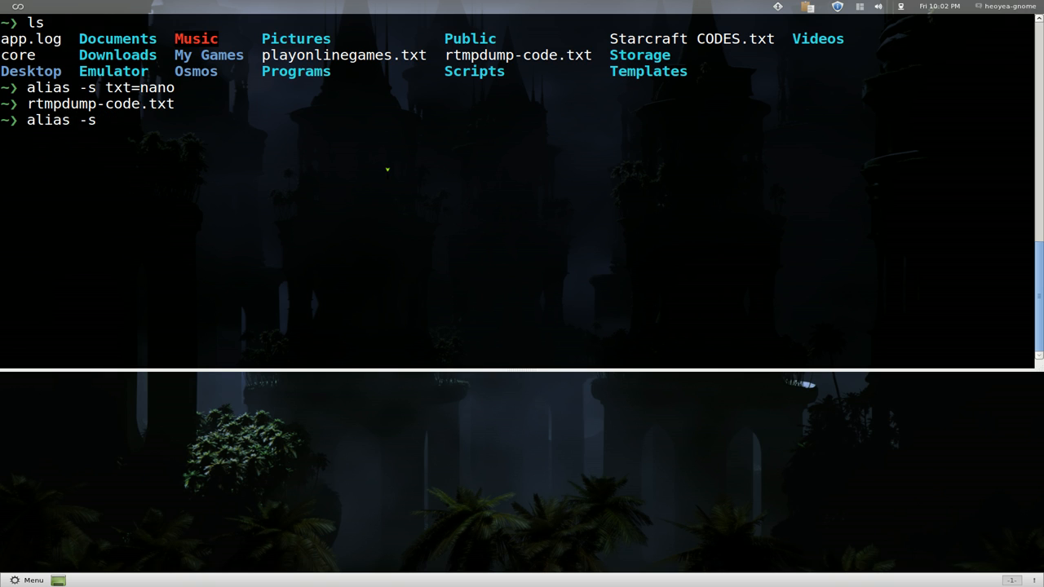
Complete and enter the suffix alias log=gedit, then type app.
text(log)
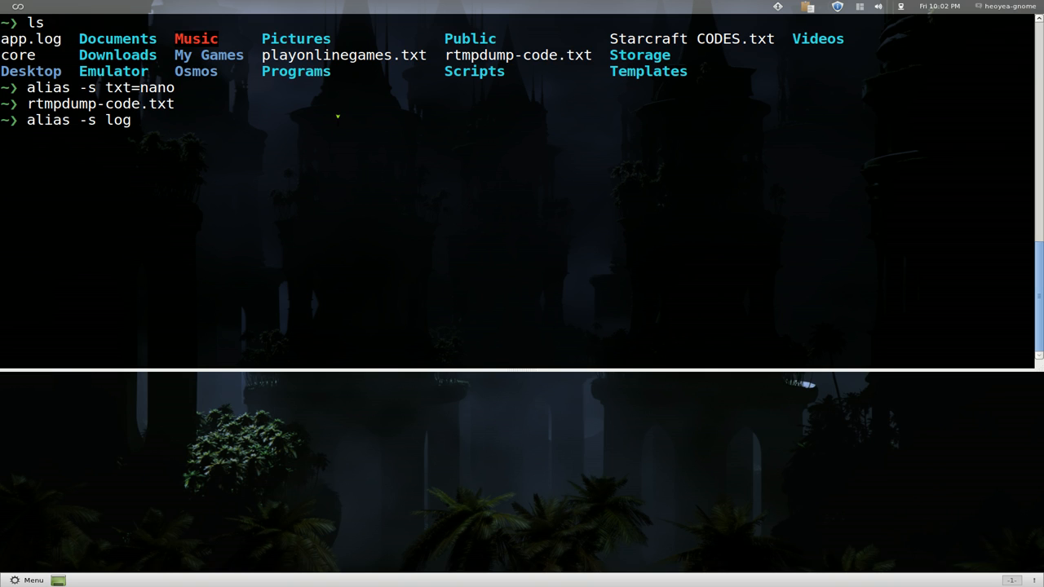
text(=ge)
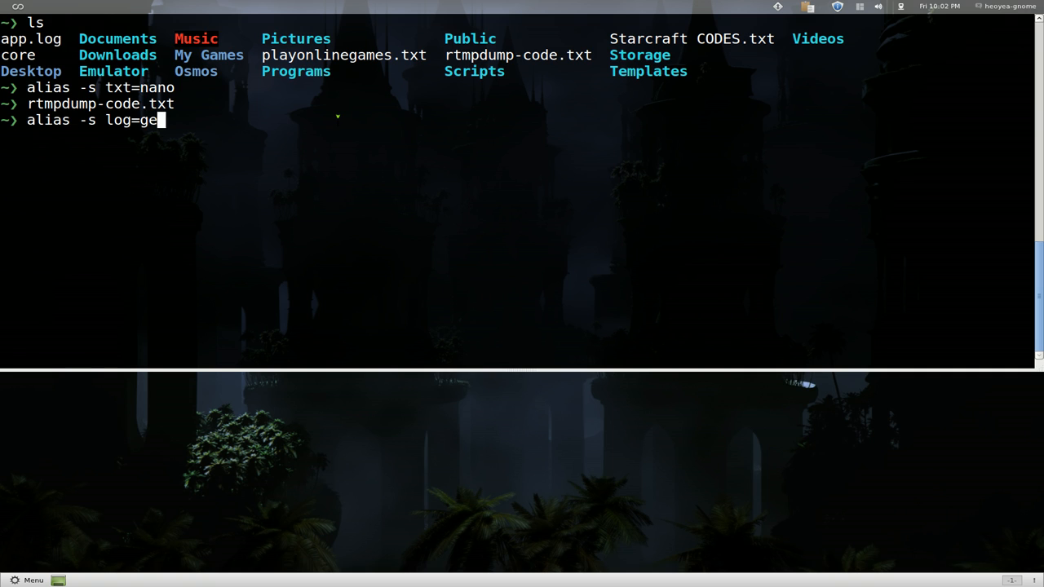
key(Return)
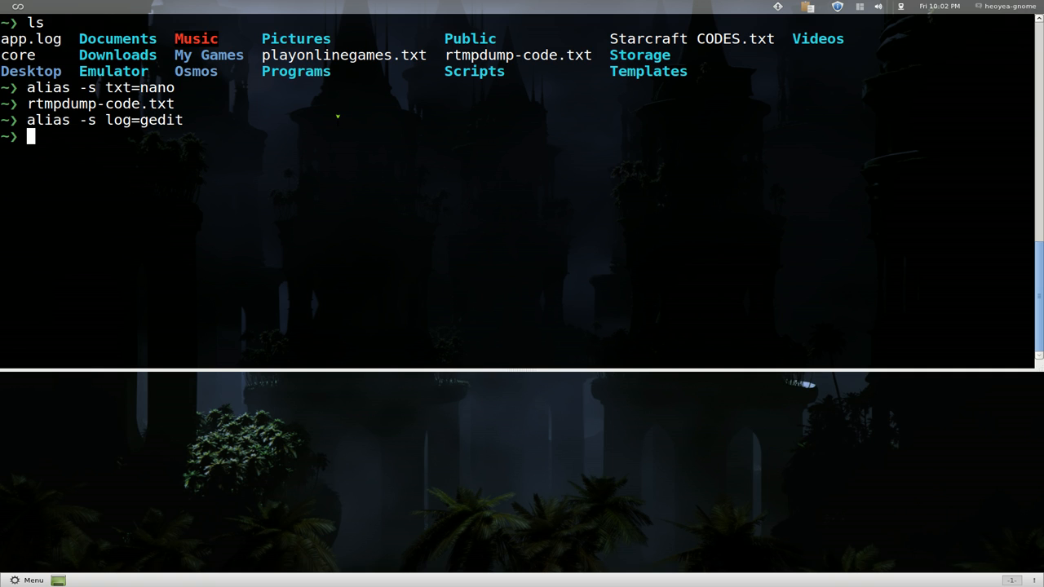
text(app)
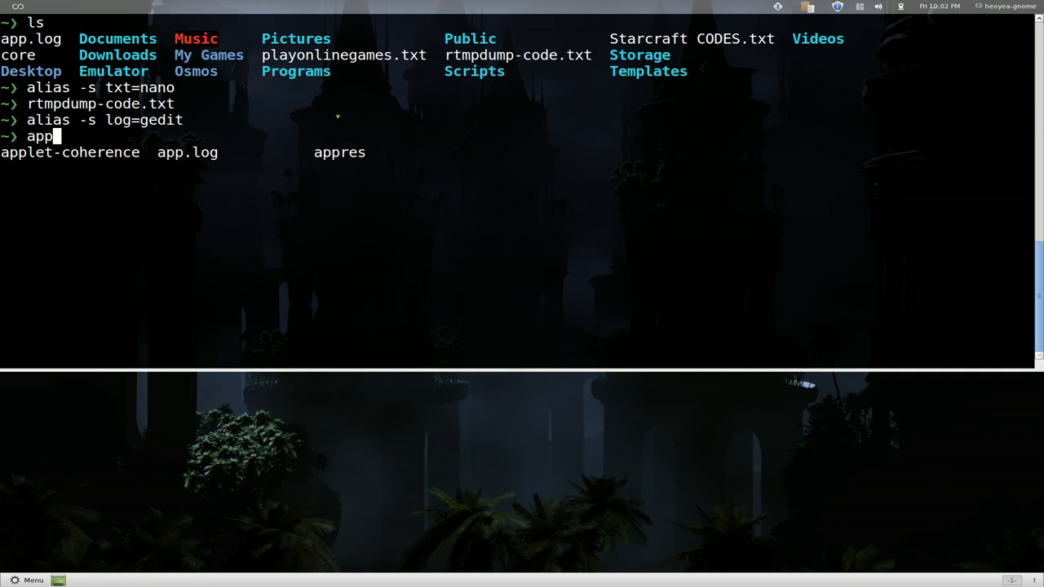
Tab-complete app.log to open it in gedit, then clear the screen.
key(Tab)
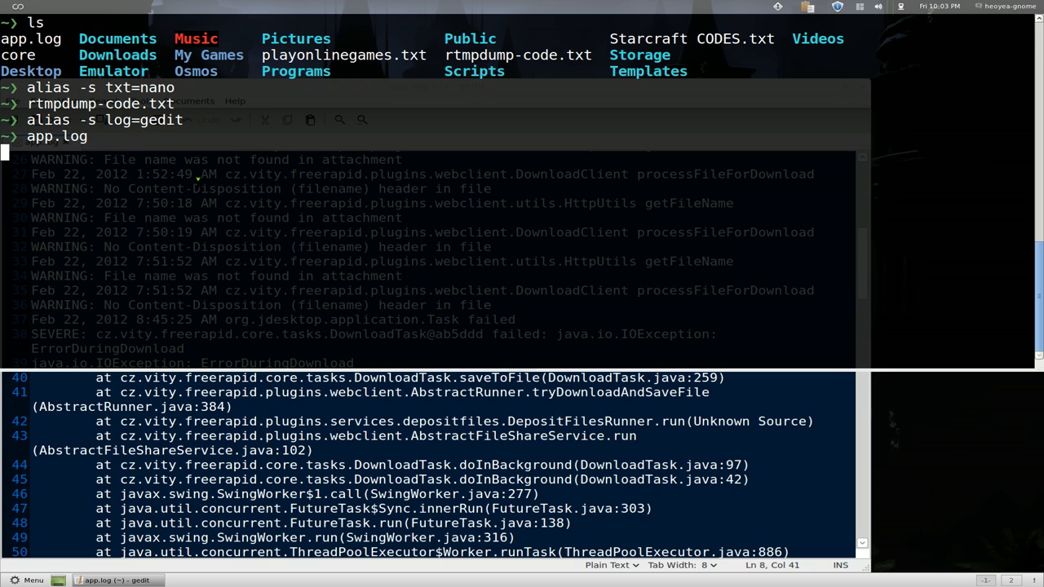
mouse_move(400, 186)
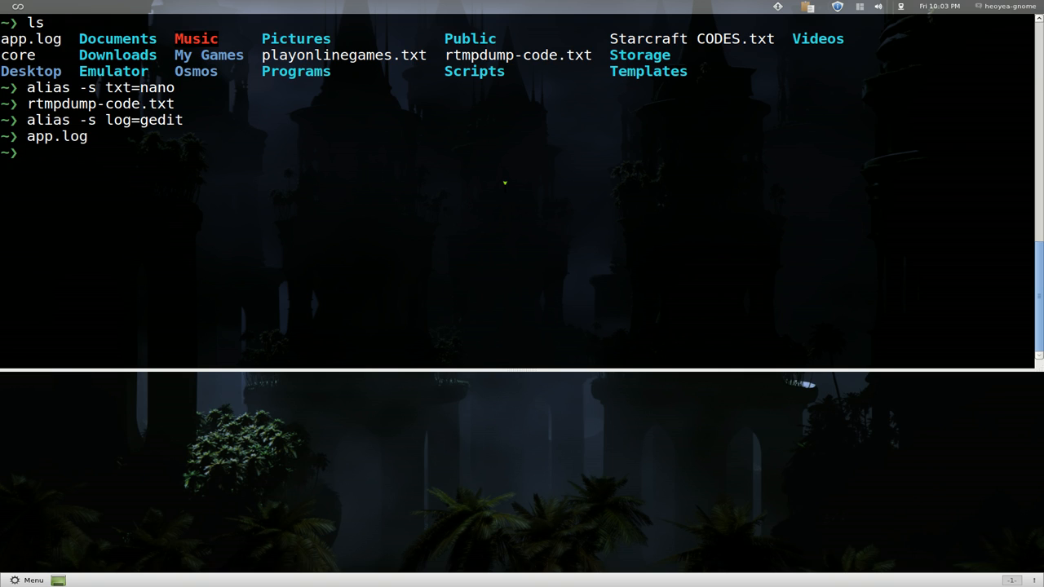
key(ctrl+l)
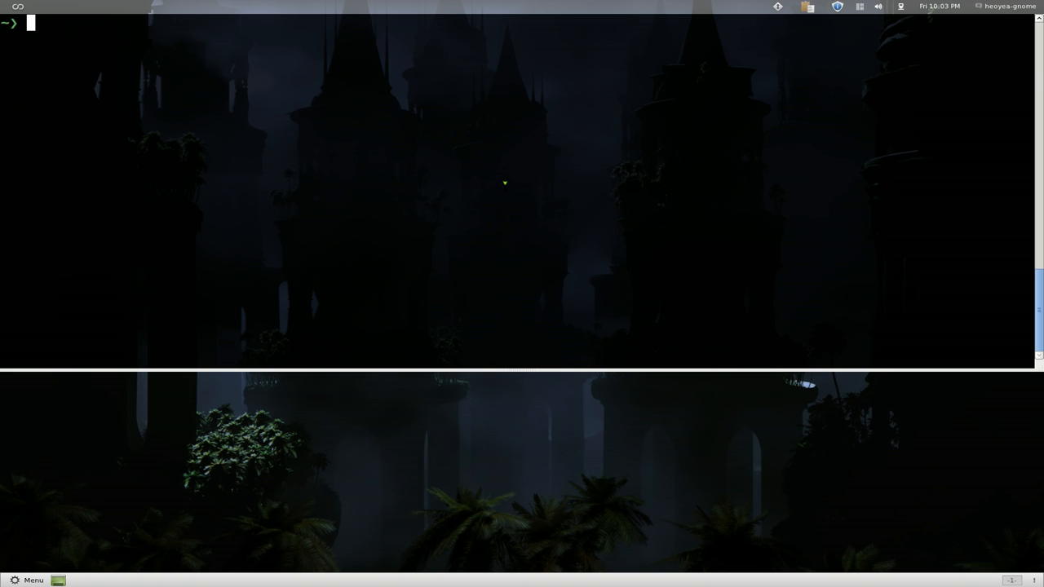
Type nonsense input (bob, dfds, f, JJ dfds) at the prompt.
text(bob)
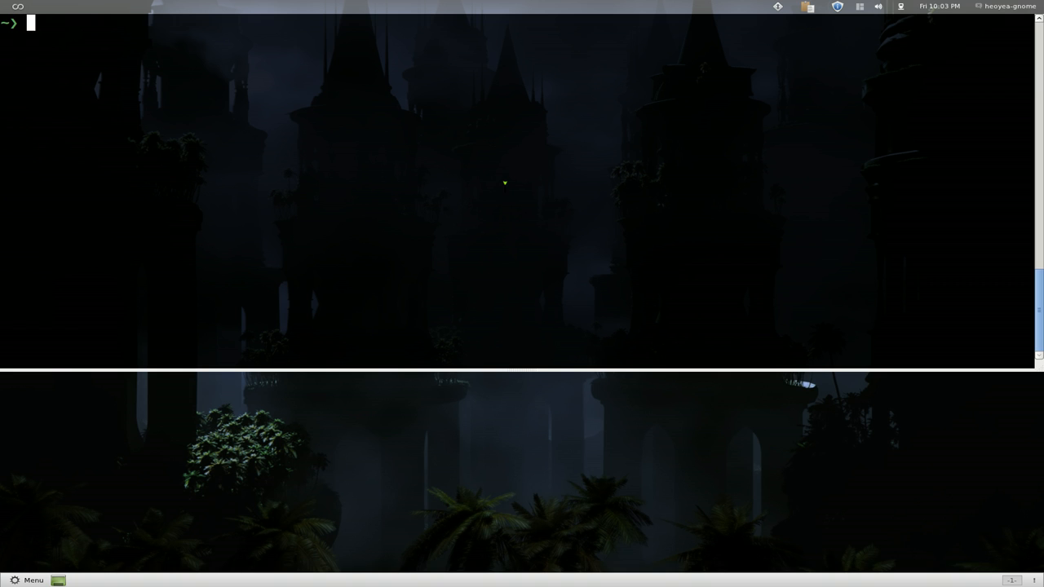
text(dfds)
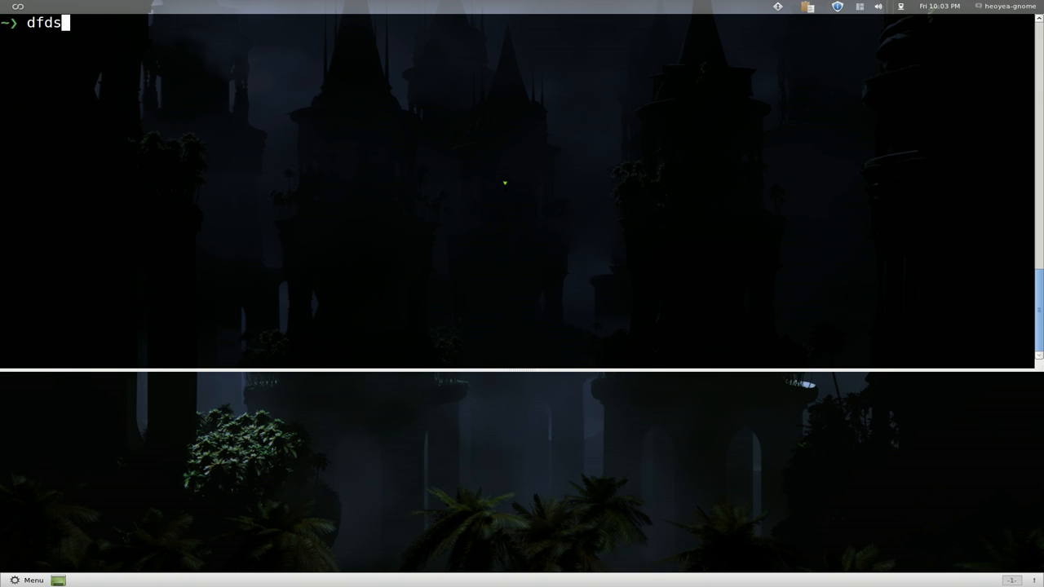
text(f)
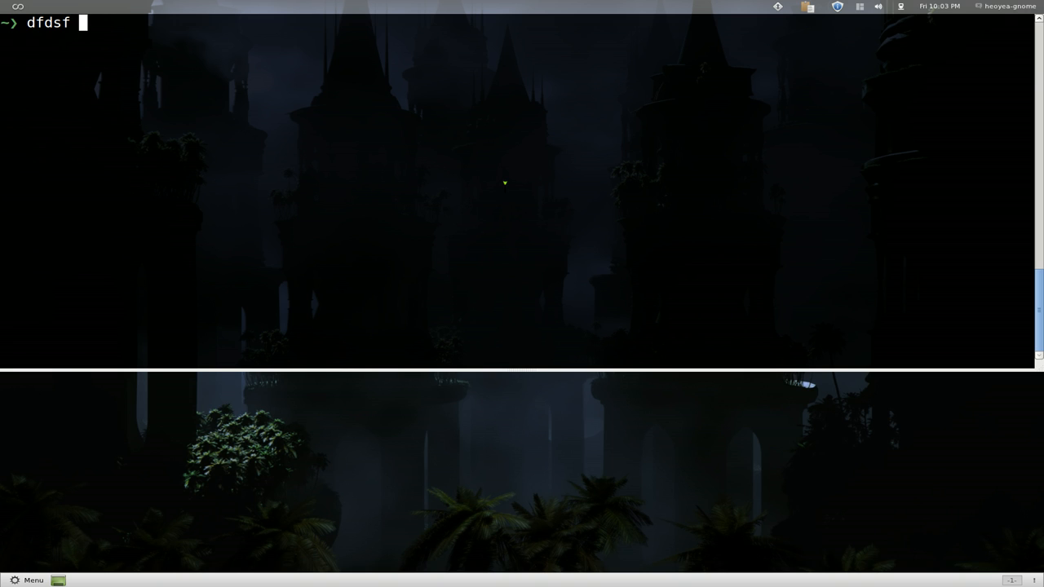
text(JJ dfds)
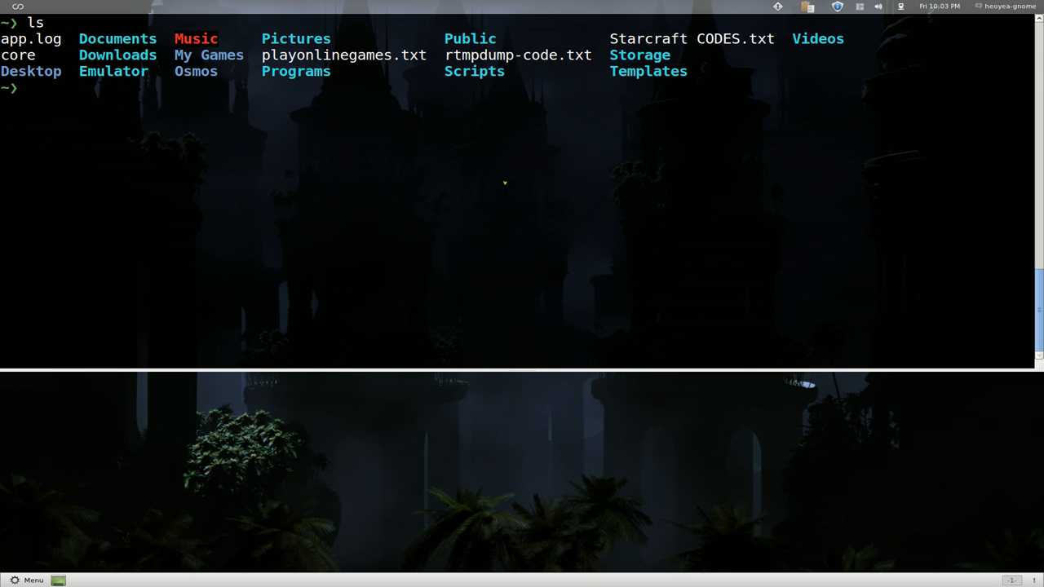
Run cat app.log | grep desktop to print only the matching lines.
text(cat)
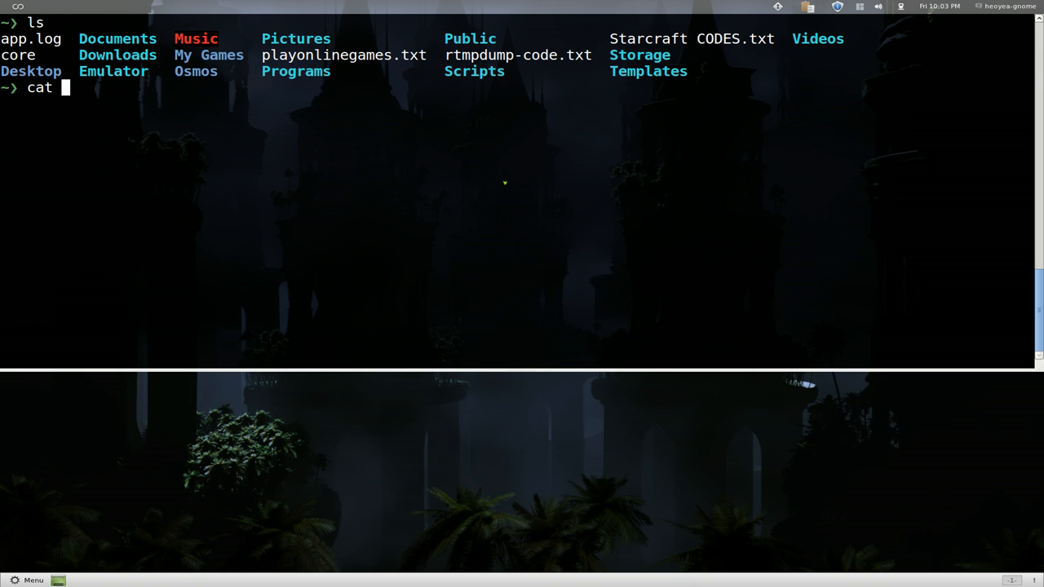
text(app.log|)
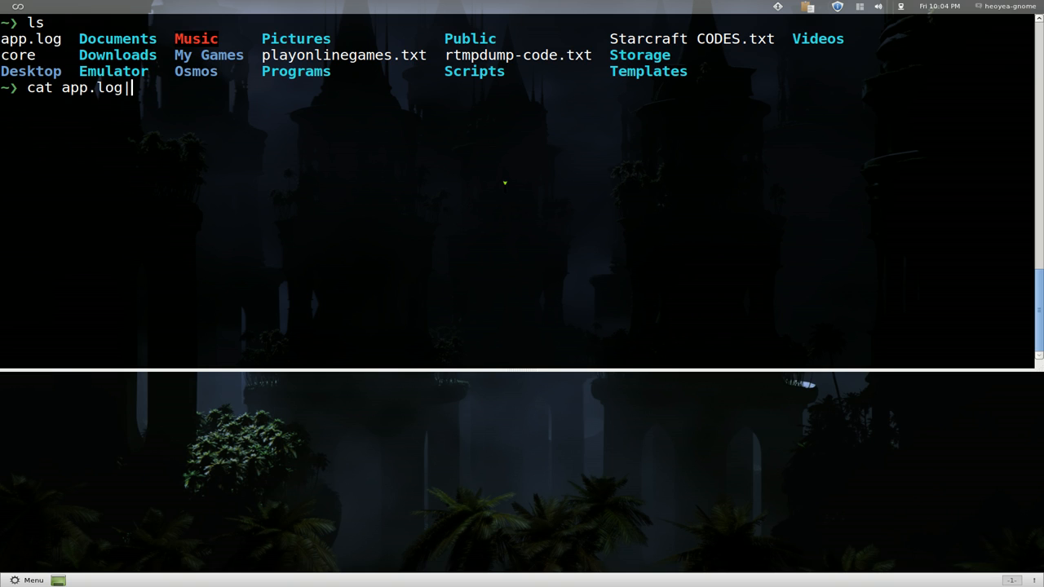
text(gr)
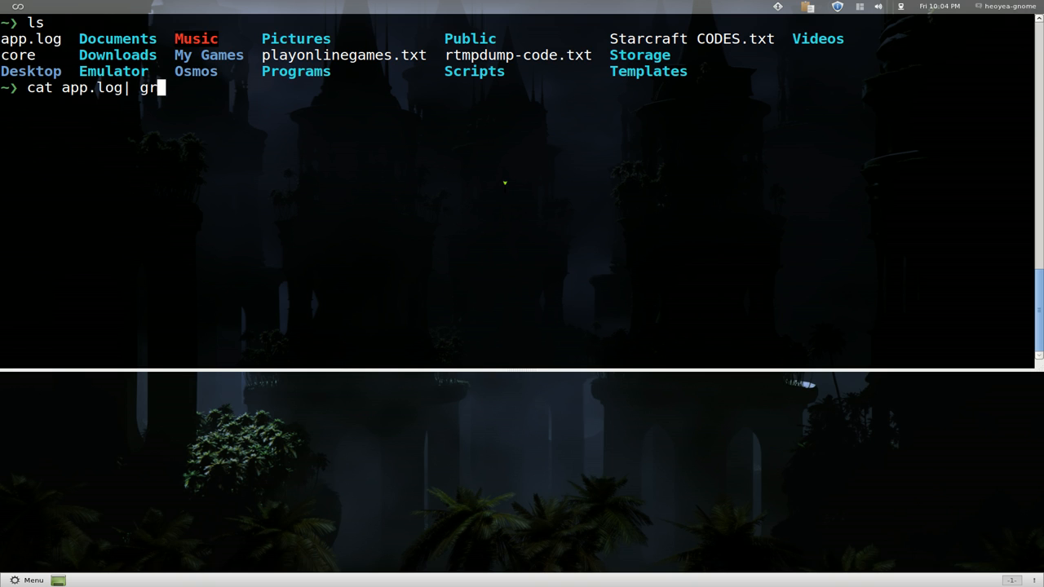
text(ep)
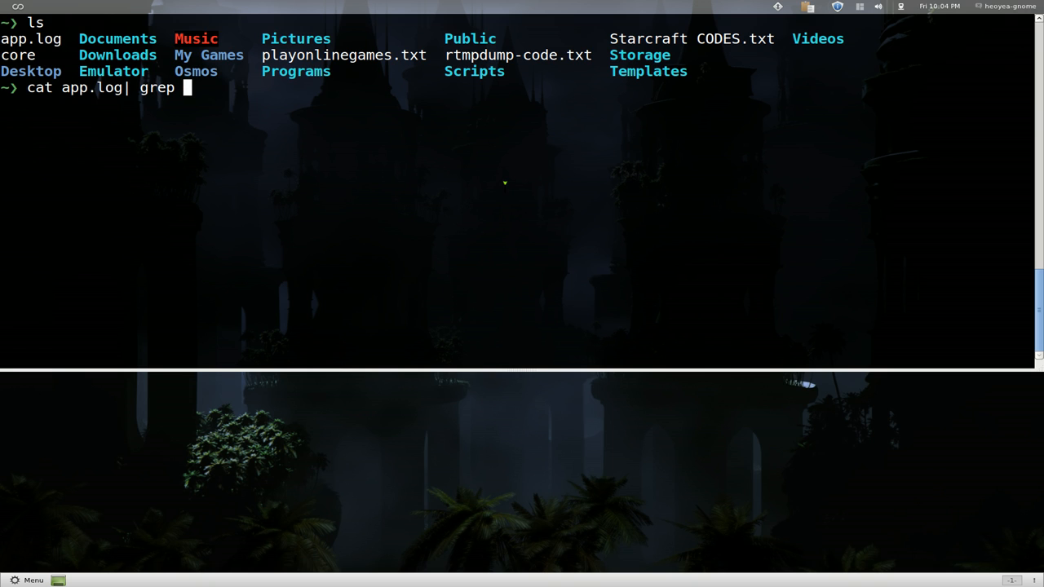
text(des)
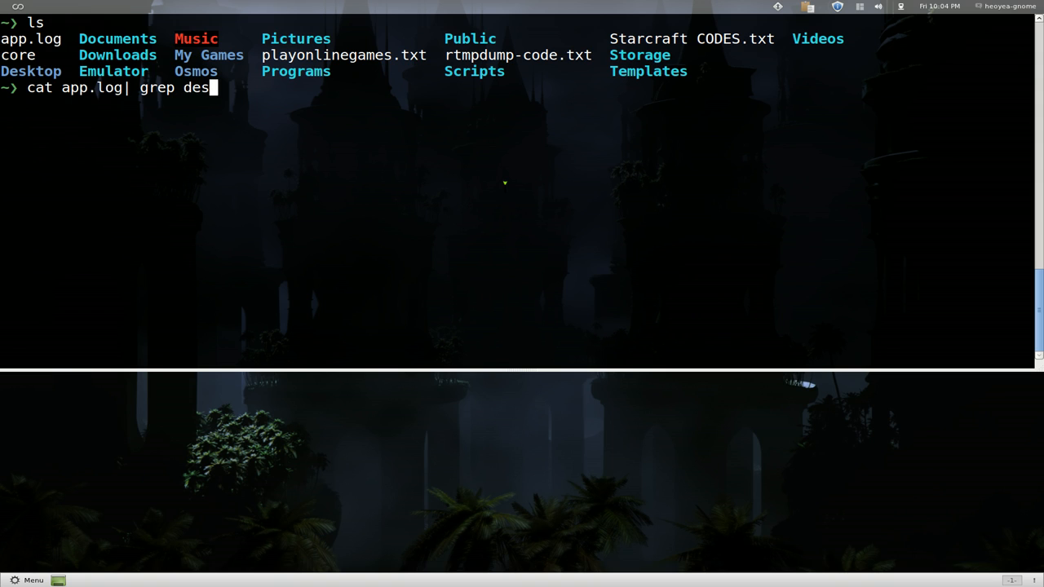
key(Return)
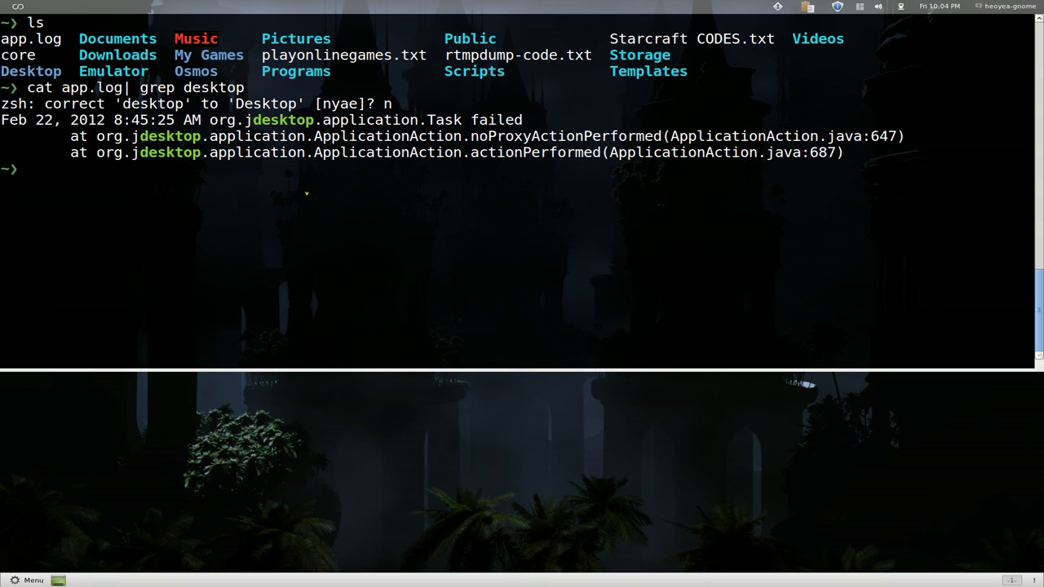
Enter alias -g GG='| grep' at the prompt.
text(alias)
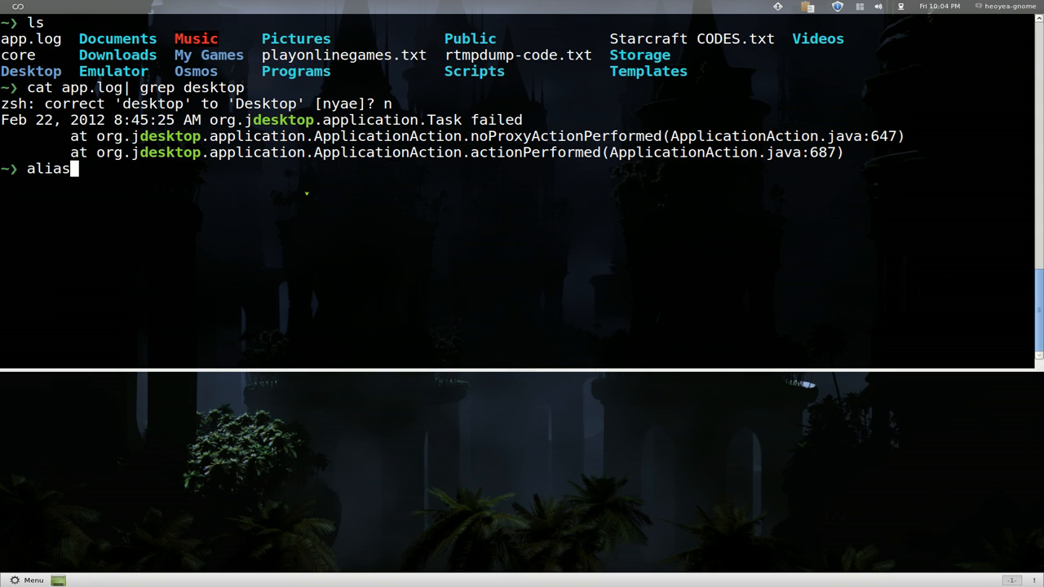
text(-)
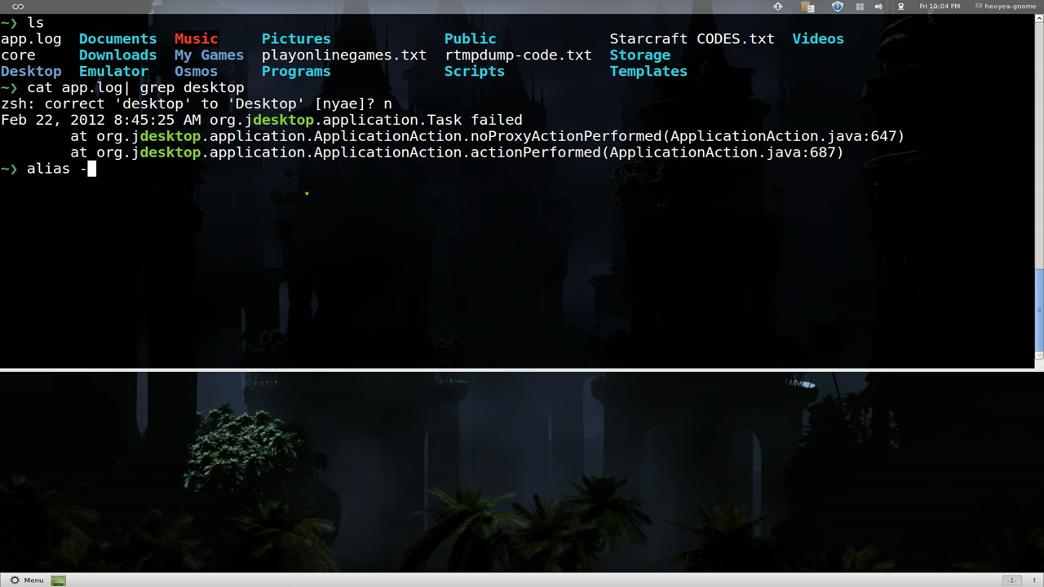
text(g)
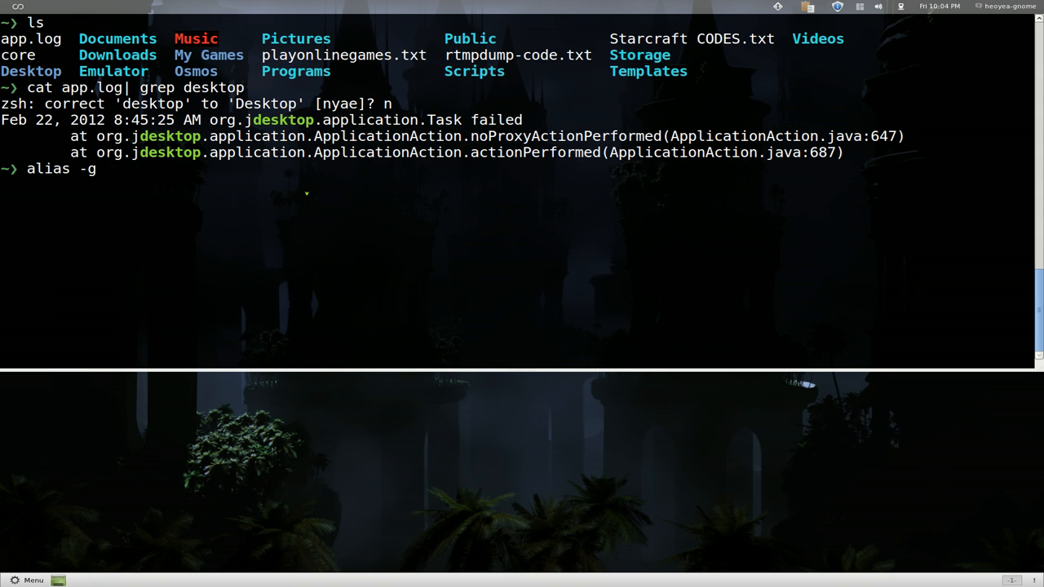
text(GG)
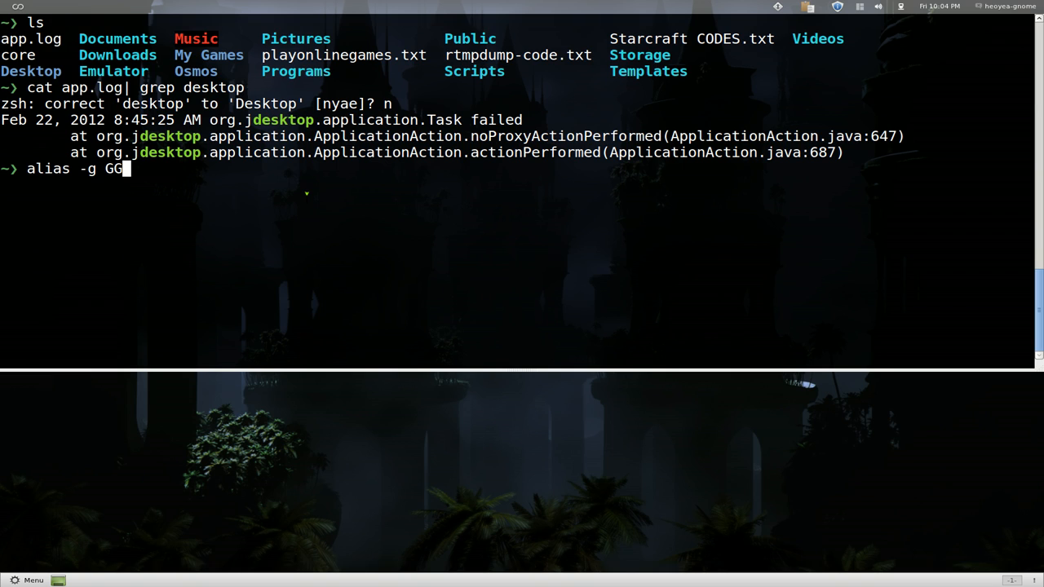
text(=)
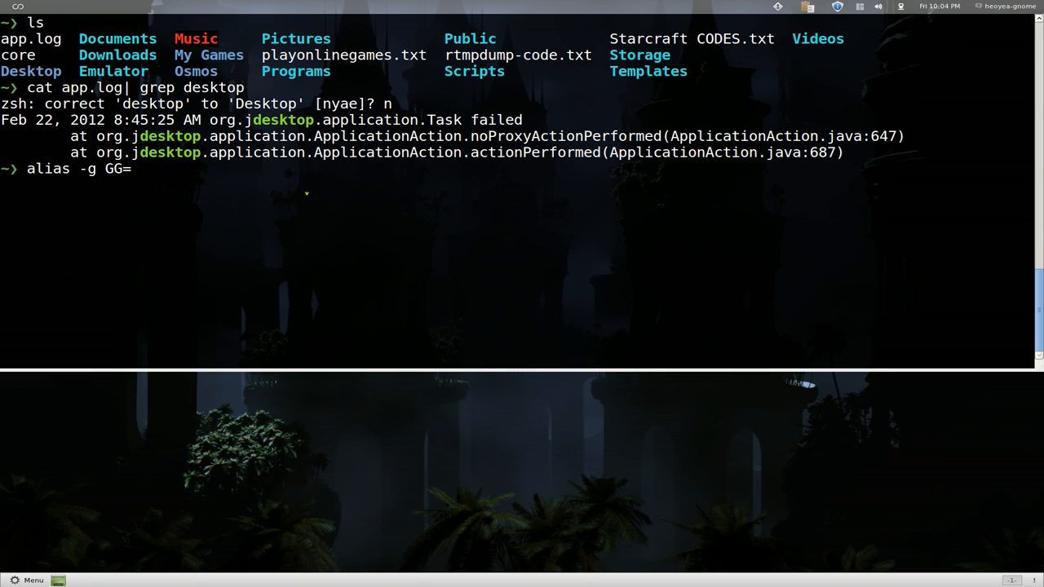
text(')
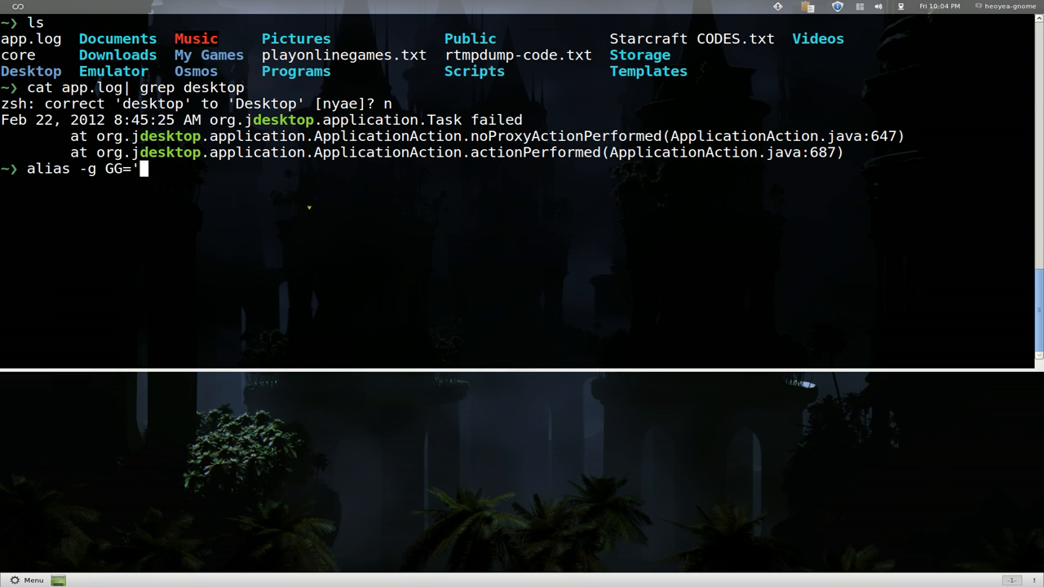
text(| grep)
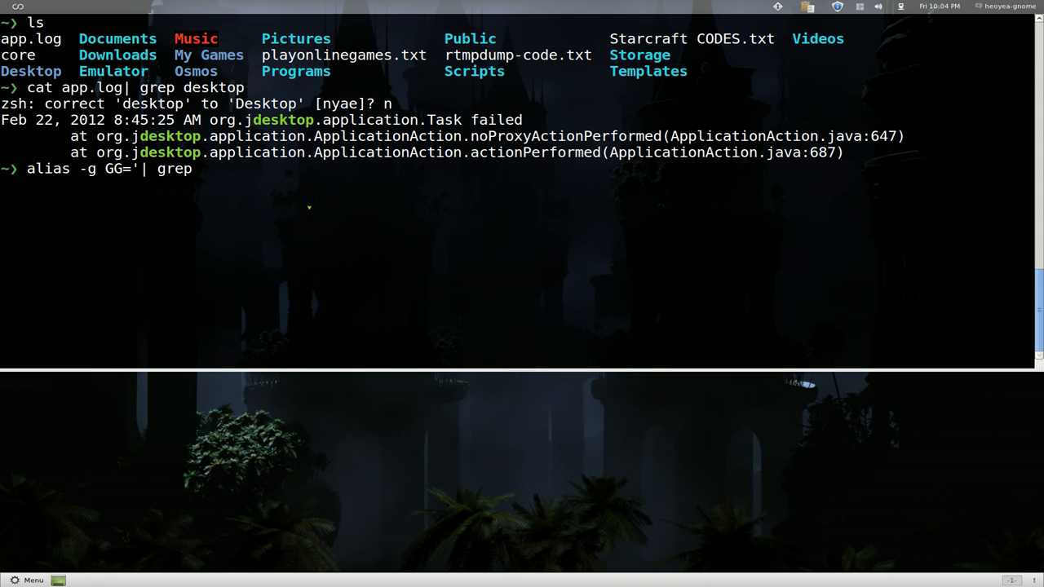
text(')
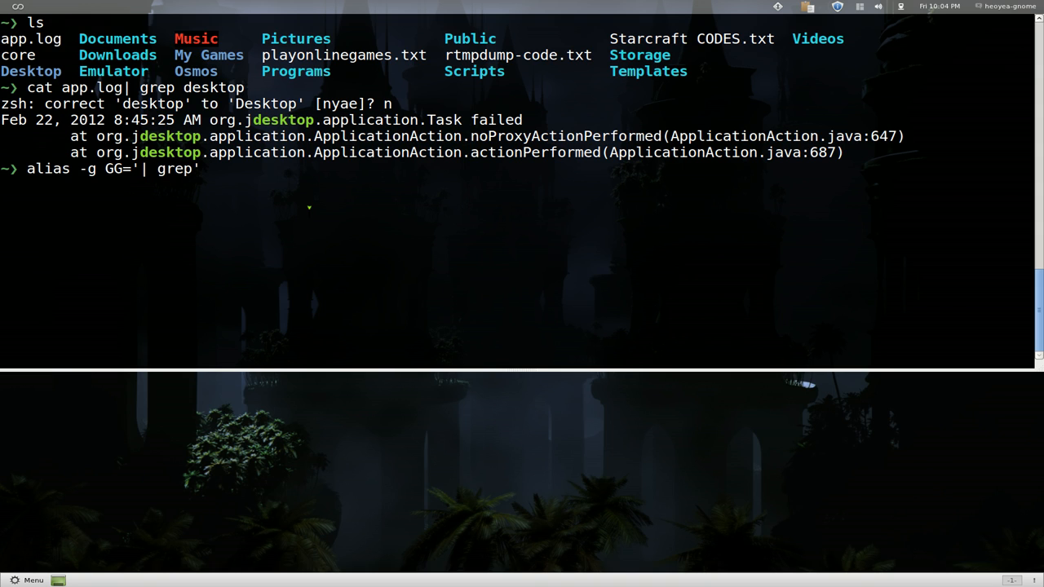
key(Return)
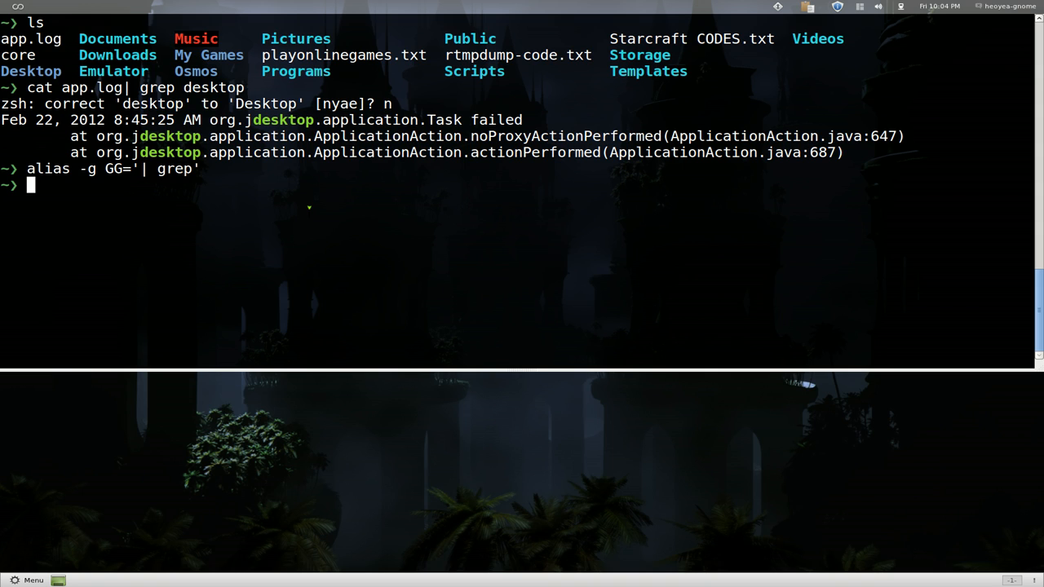
Run 'cat app.log GG desktop' to filter app.log for desktop via the GG alias.
text(cat app)
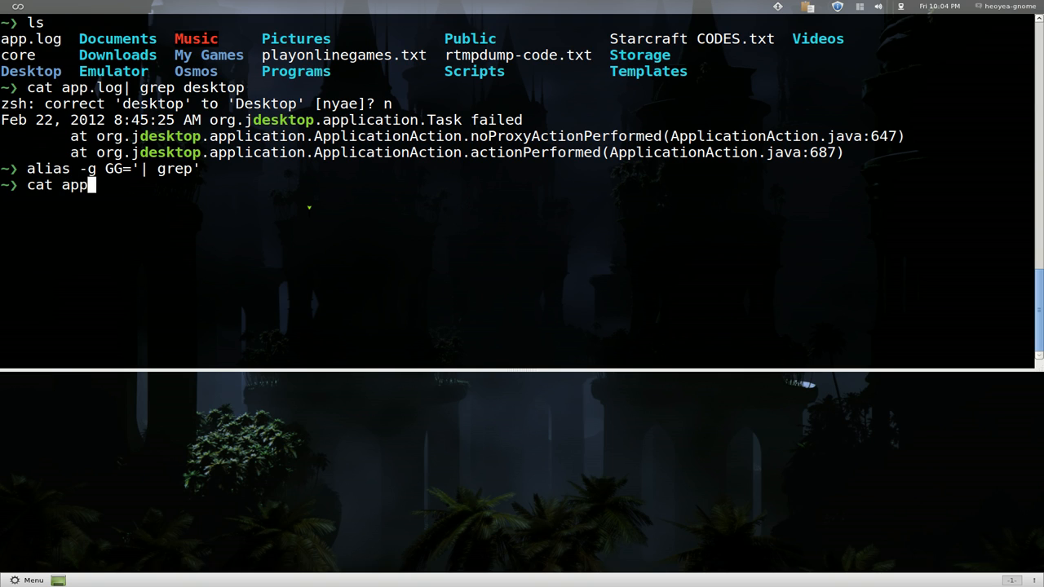
text(.log)
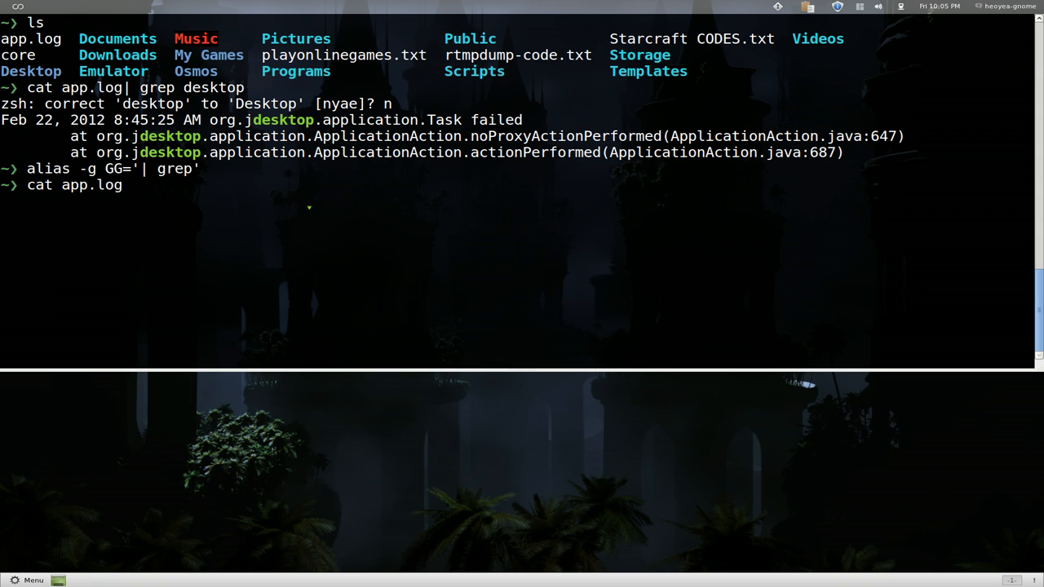
text(GG)
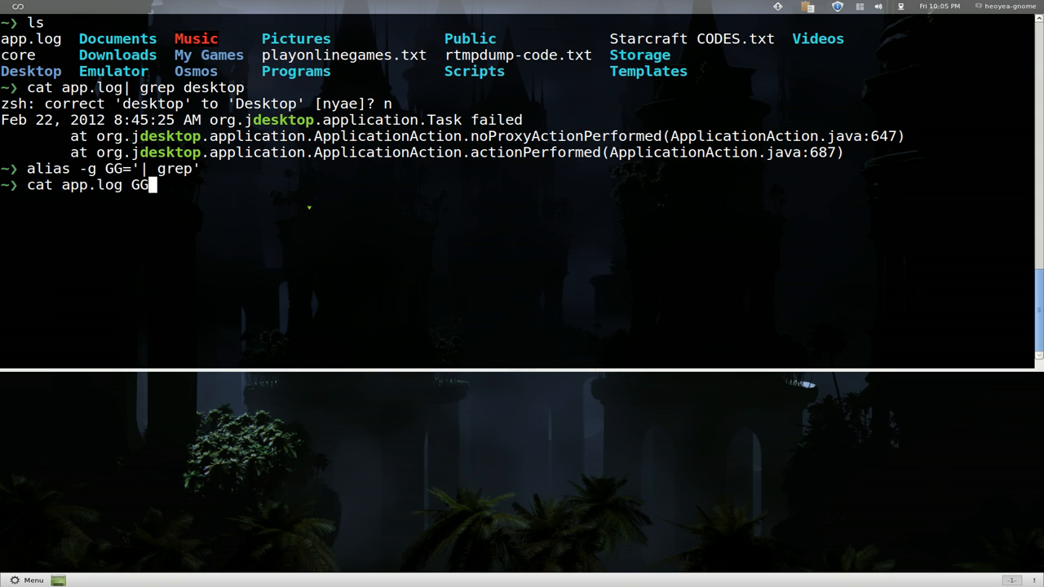
text(d)
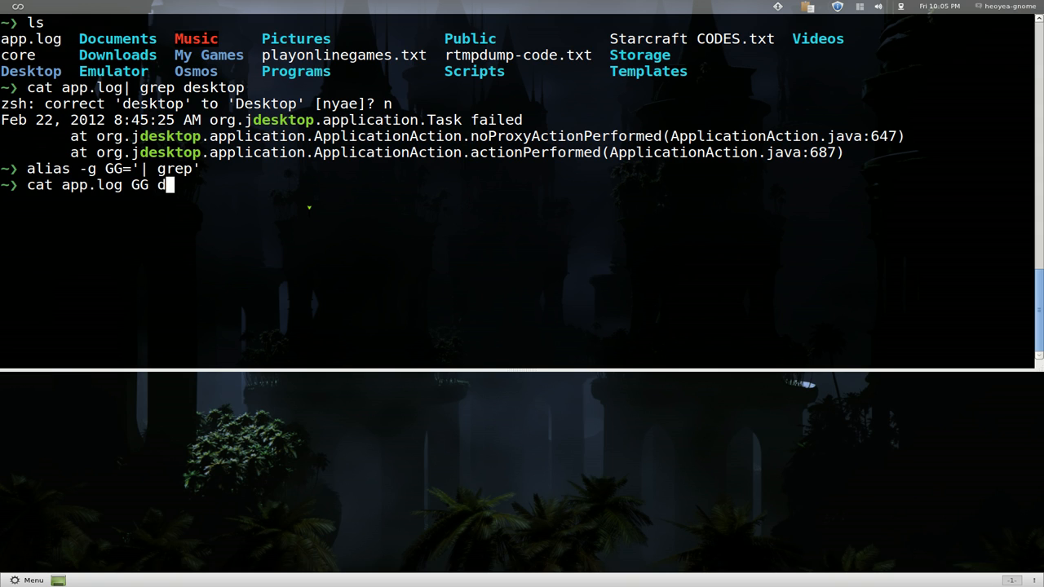
text(esktop)
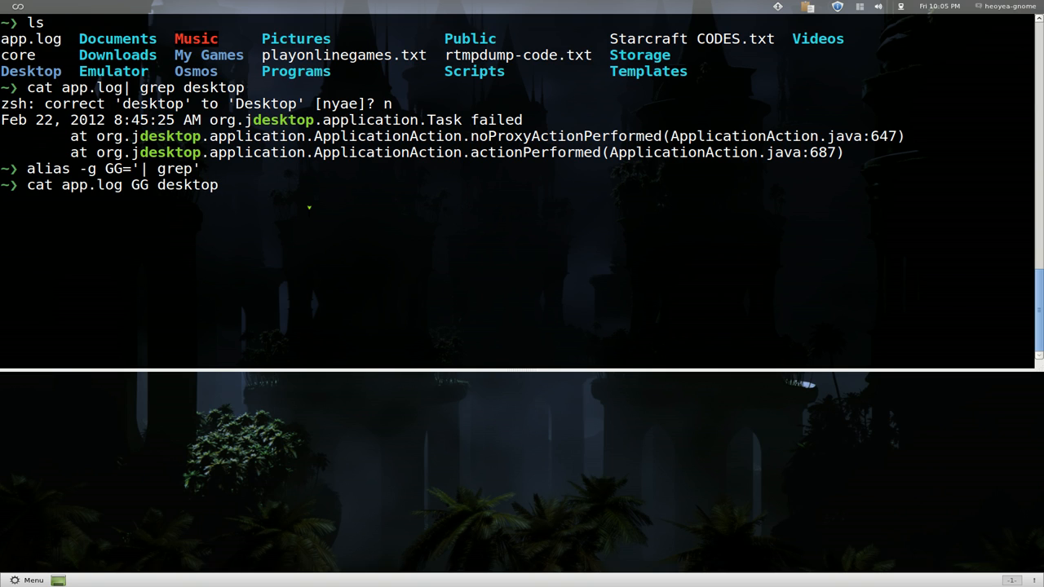
key(Return)
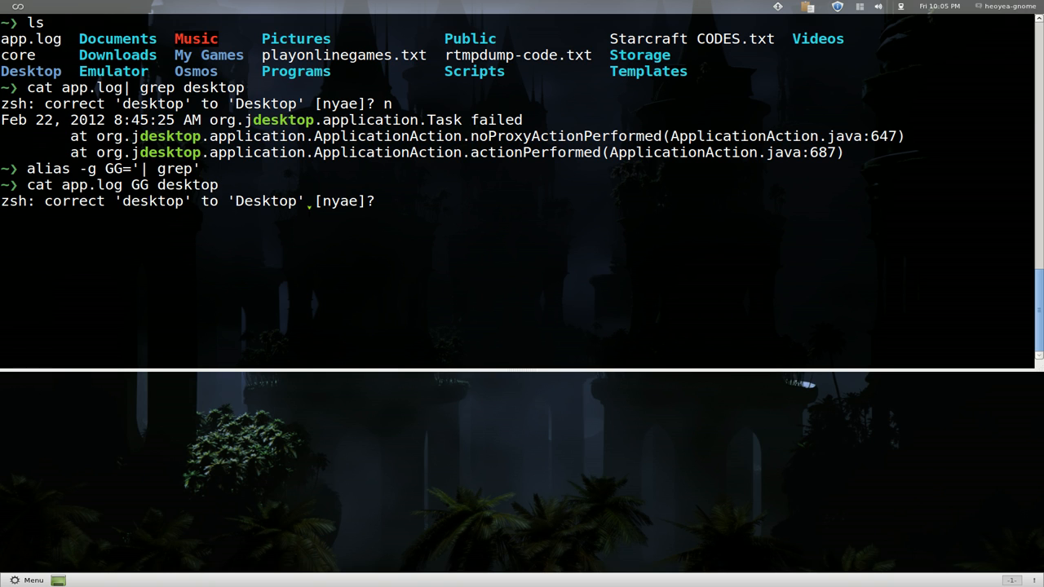